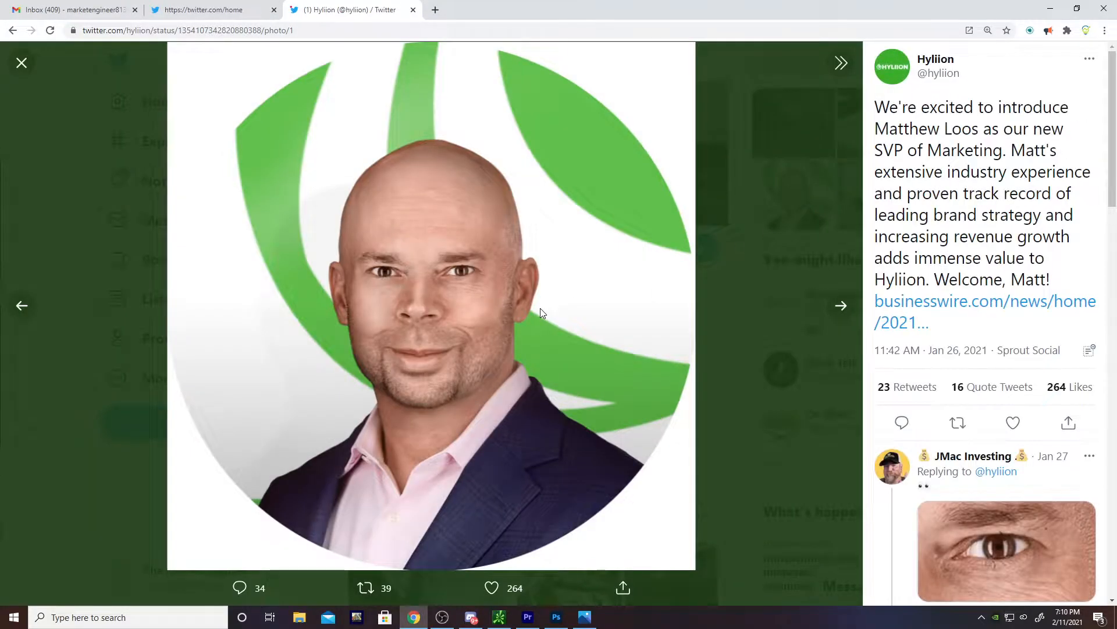
mouse_move(33, 97)
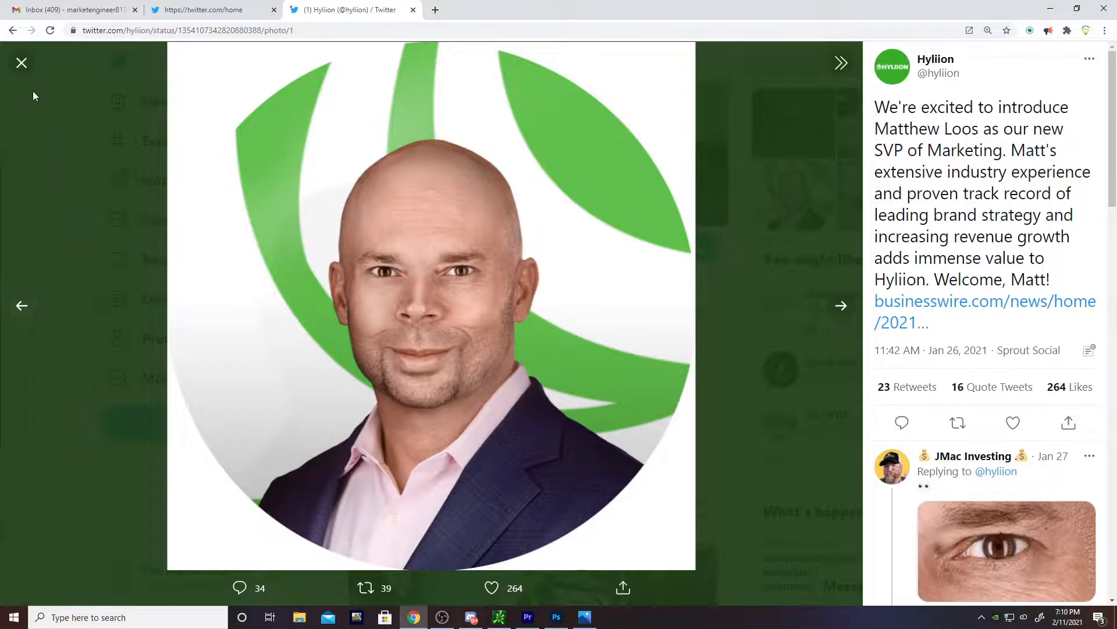
- Close the enlarged executive photo and scroll the Hyliion feed to the battery module tweet
left_click(21, 63)
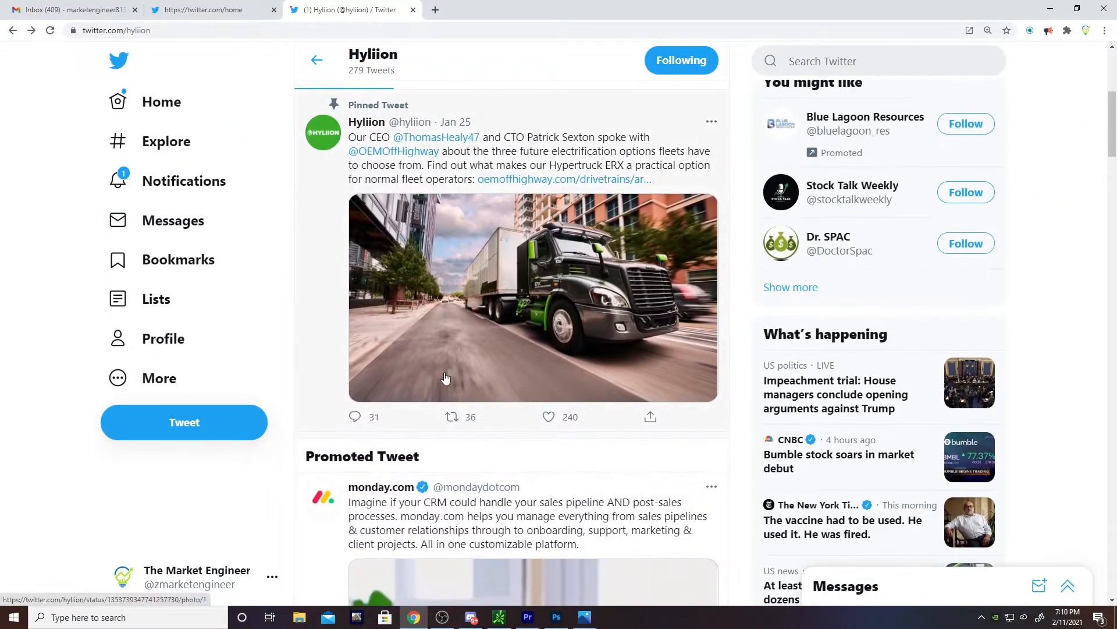
scroll("down", 3)
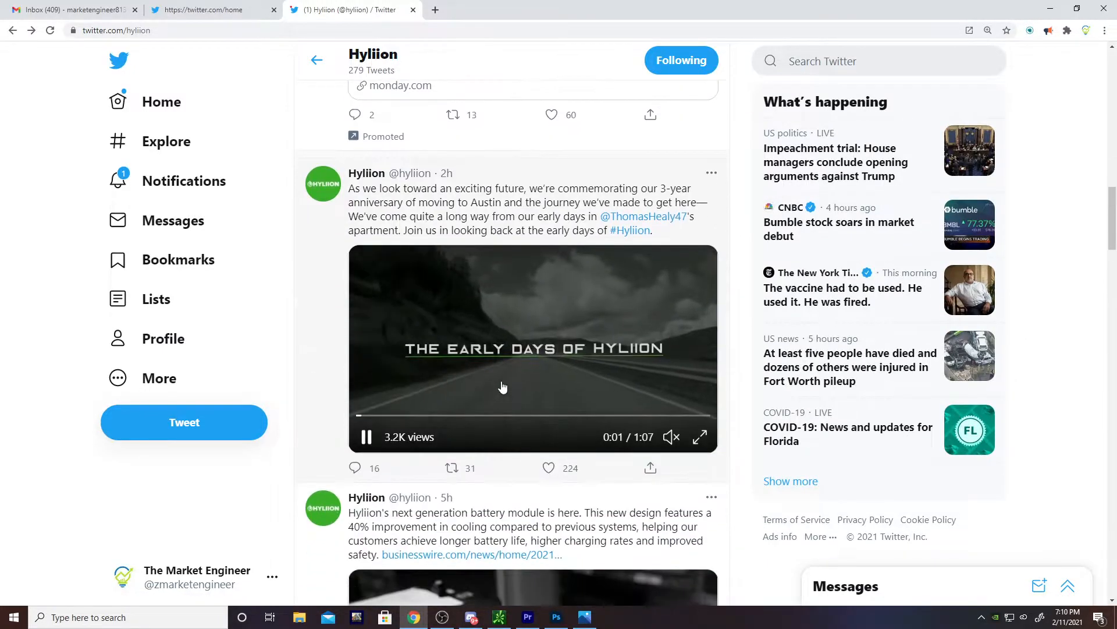
scroll("down", 3)
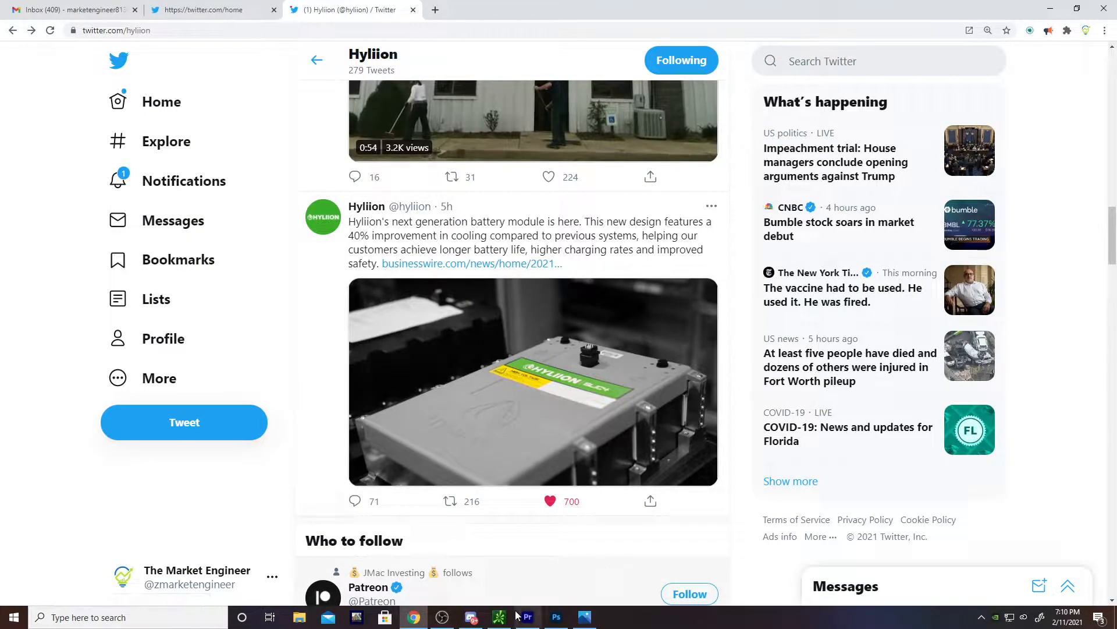
- Switch to thinkorswim and set the HYLN chart to 180 D : 4h
left_click(498, 617)
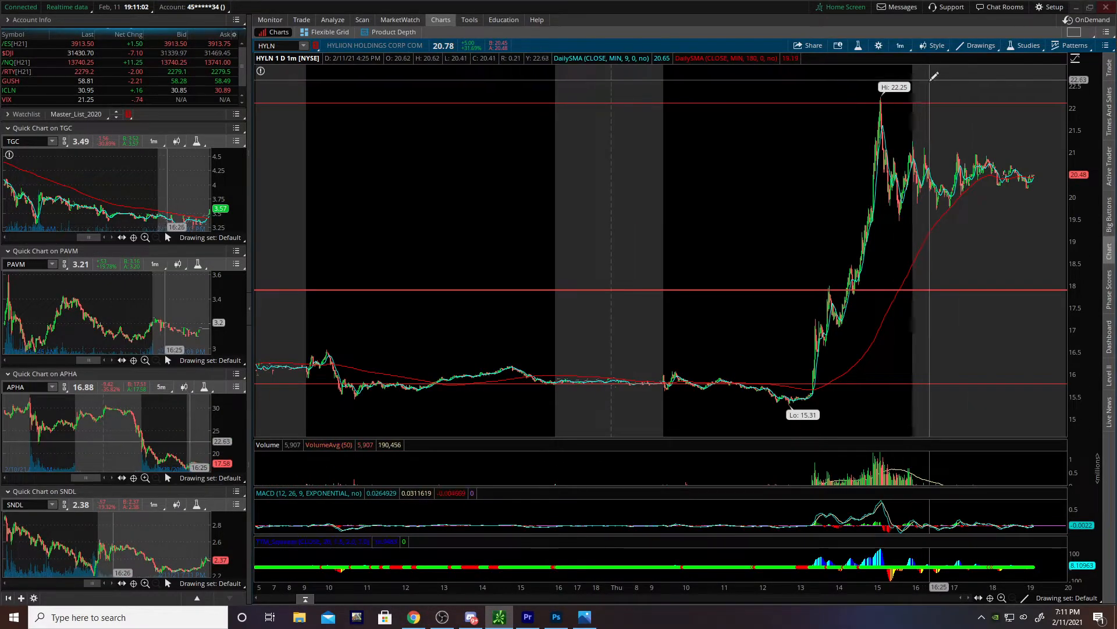
left_click(900, 45)
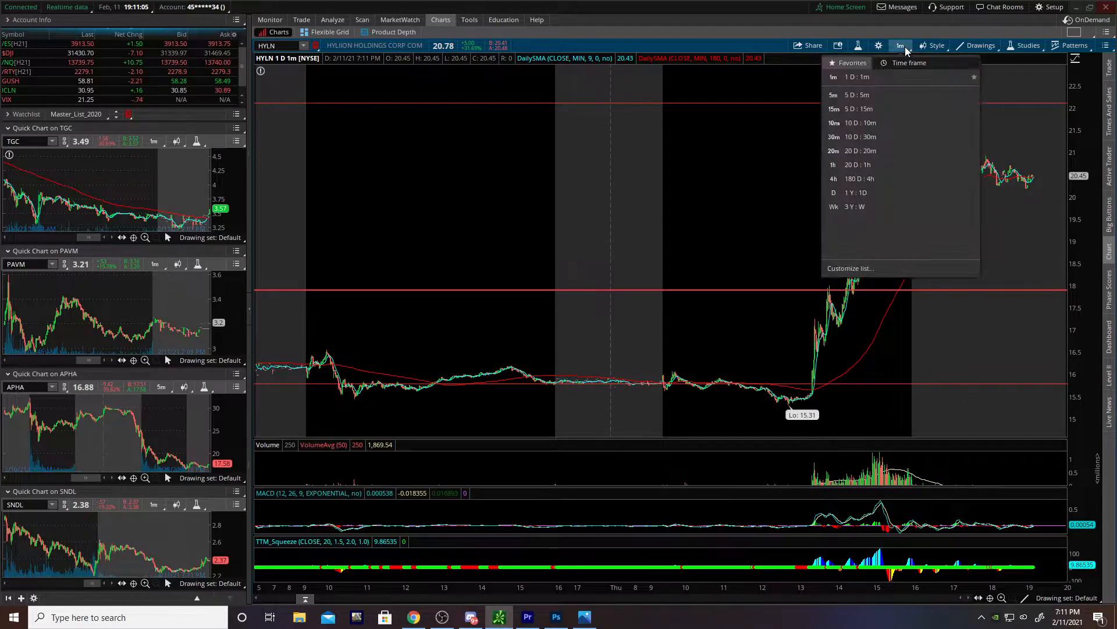
left_click(833, 178)
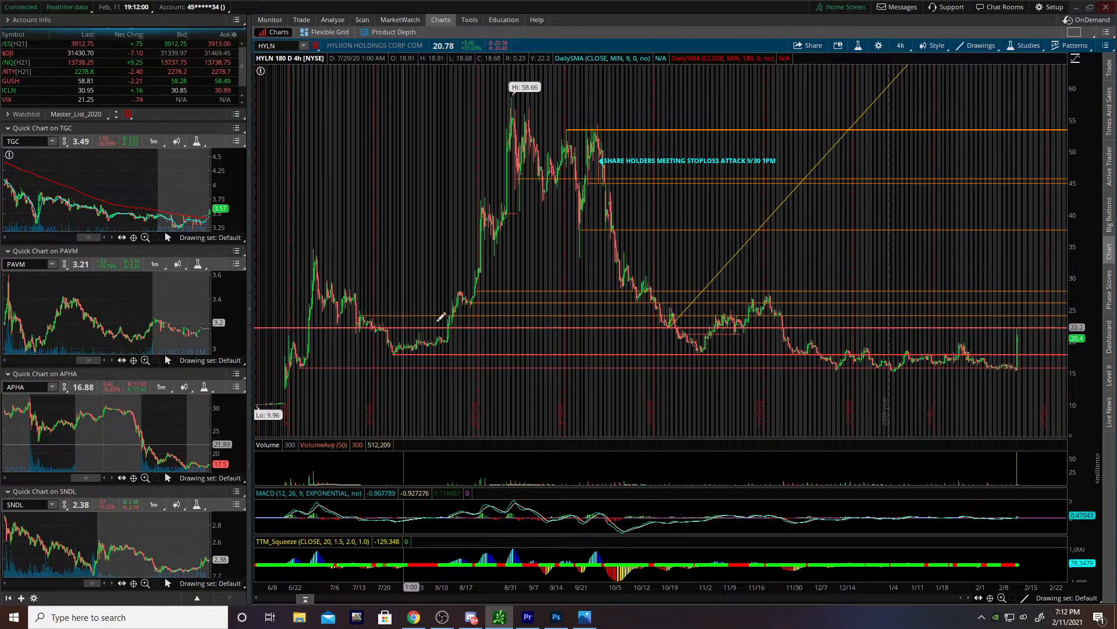
mouse_move(675, 322)
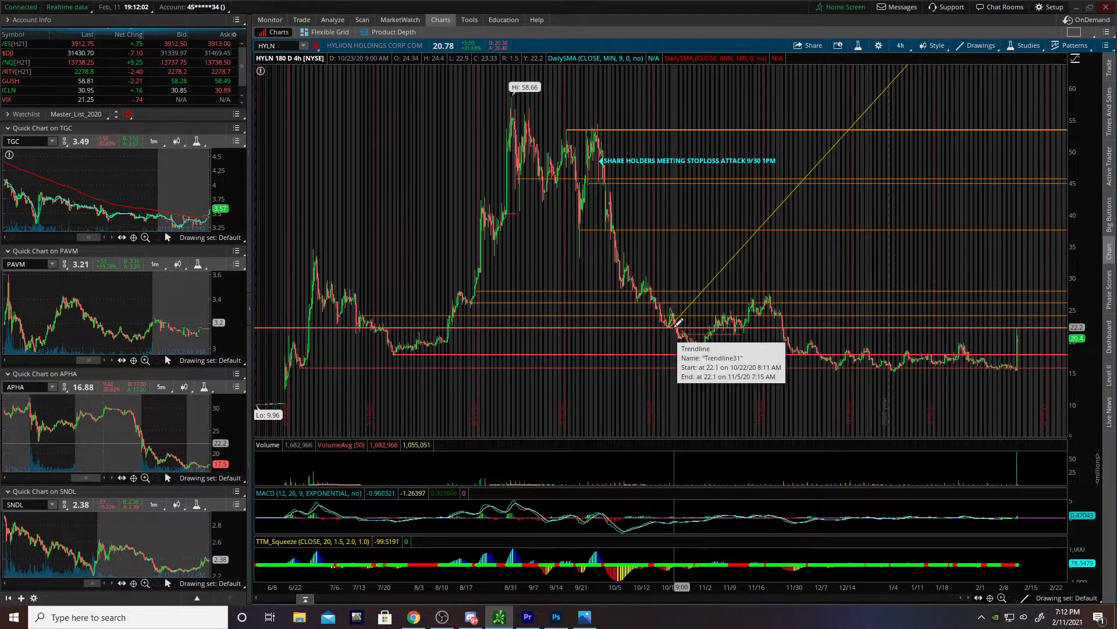
mouse_move(773, 313)
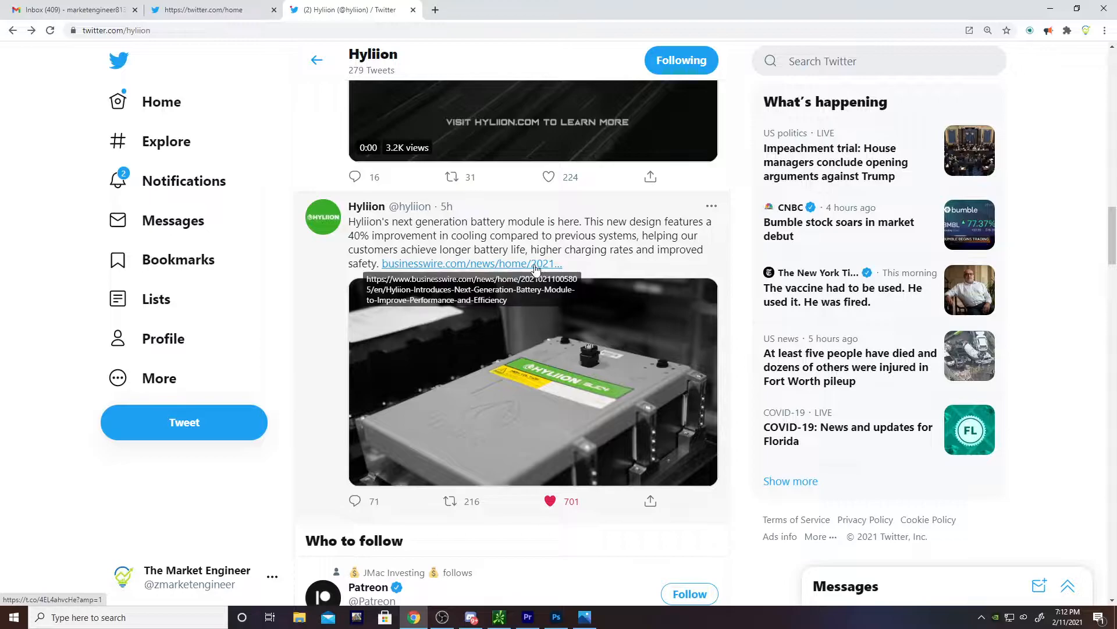
- Open the linked Hyliion press release and read down to the 40 percent cooling improvement
left_click(469, 263)
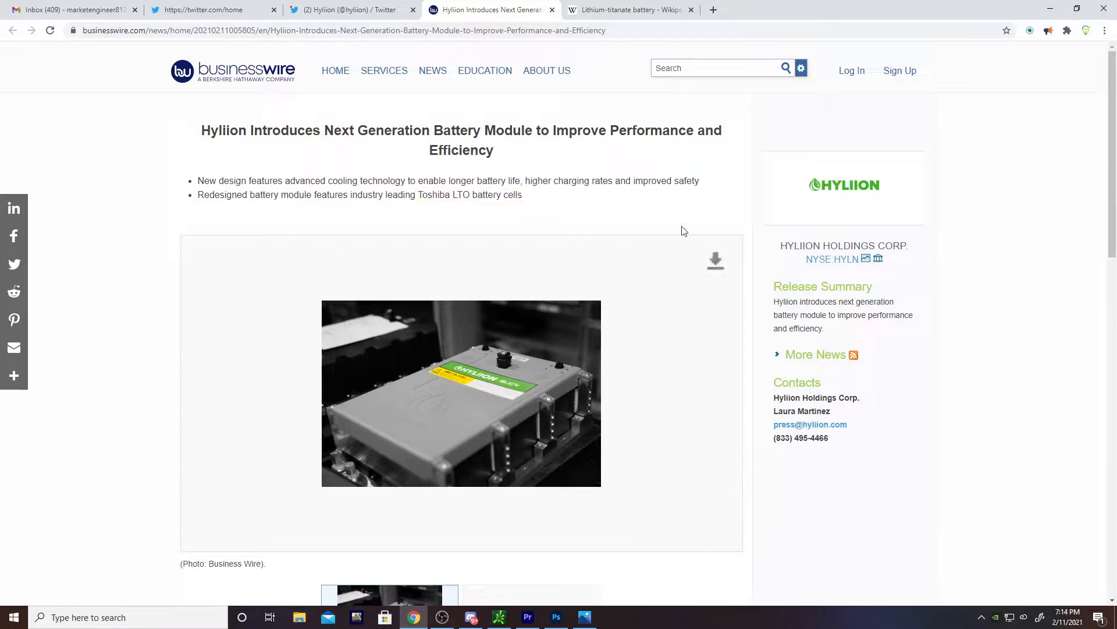
scroll("down", 3)
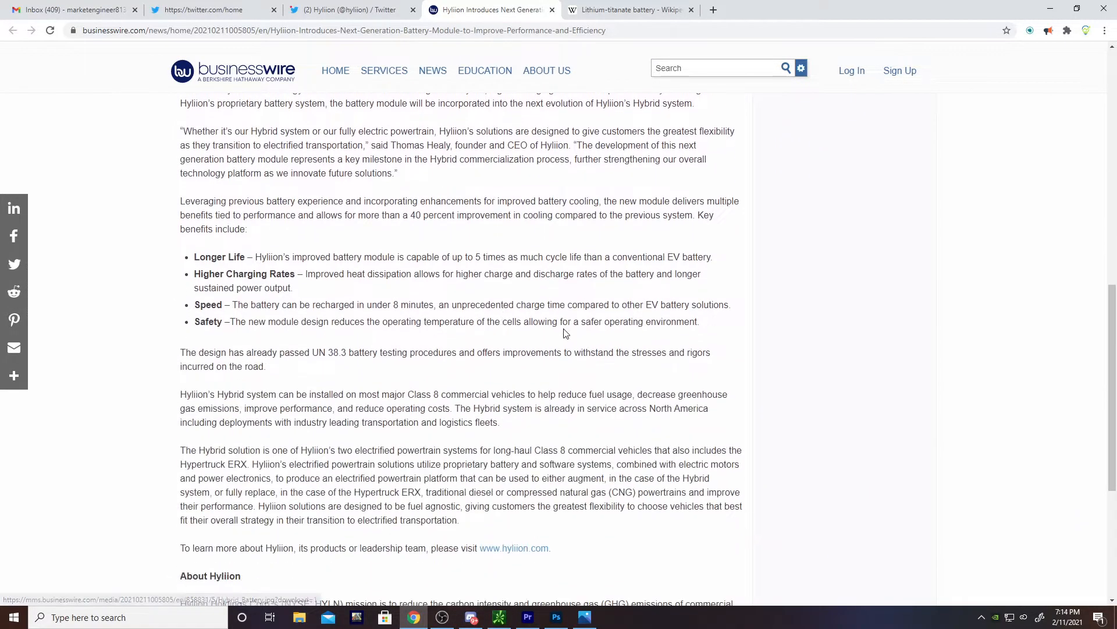
scroll("up", 3)
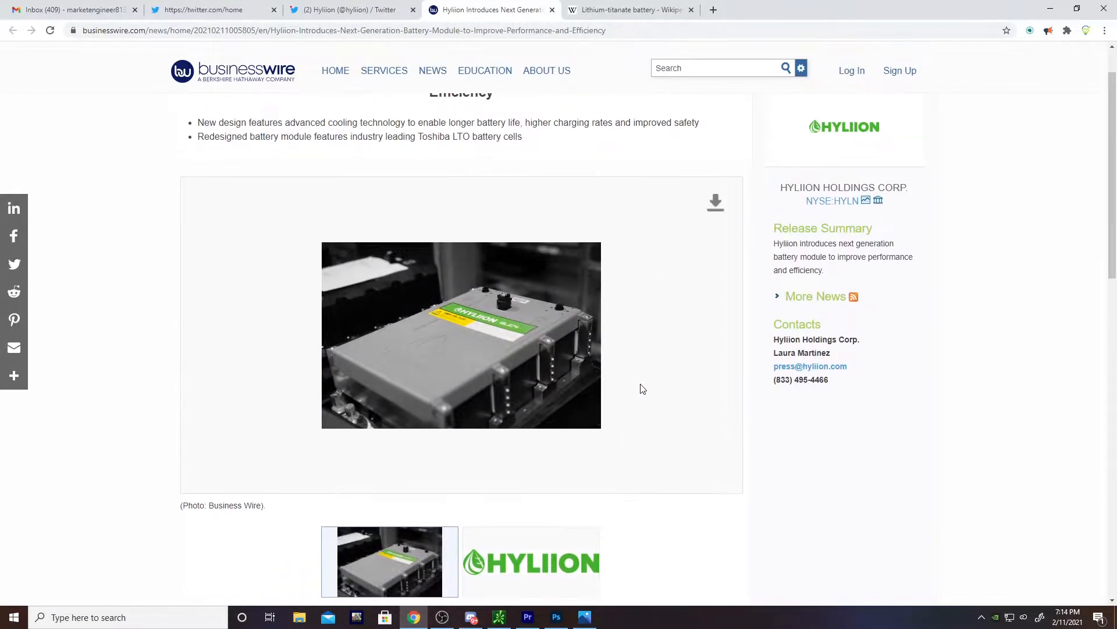
mouse_move(617, 424)
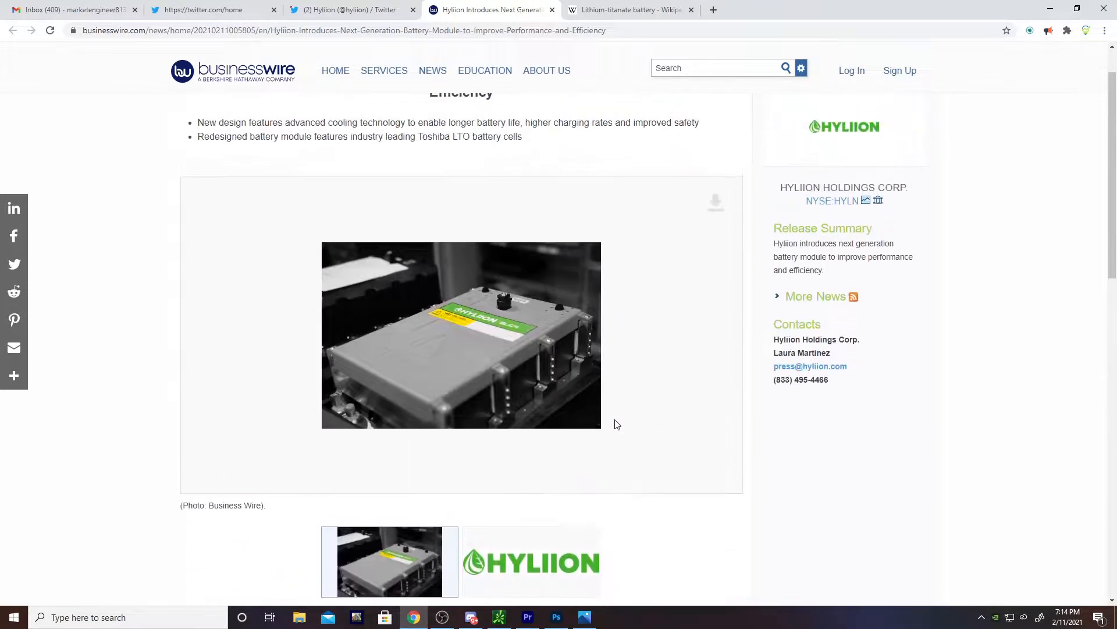
mouse_move(428, 347)
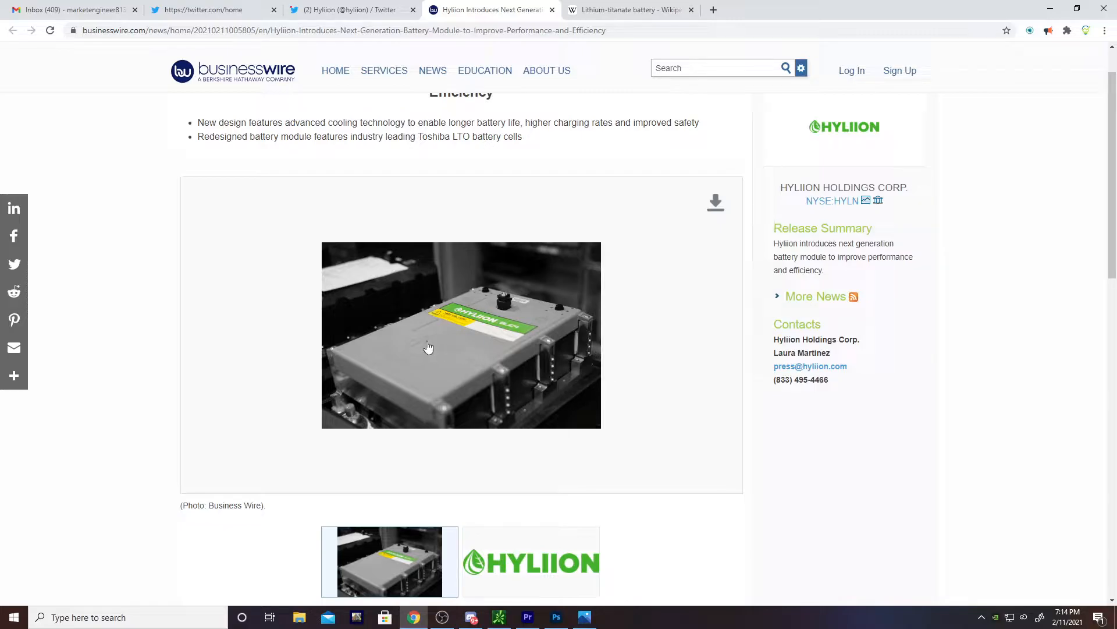
mouse_move(355, 342)
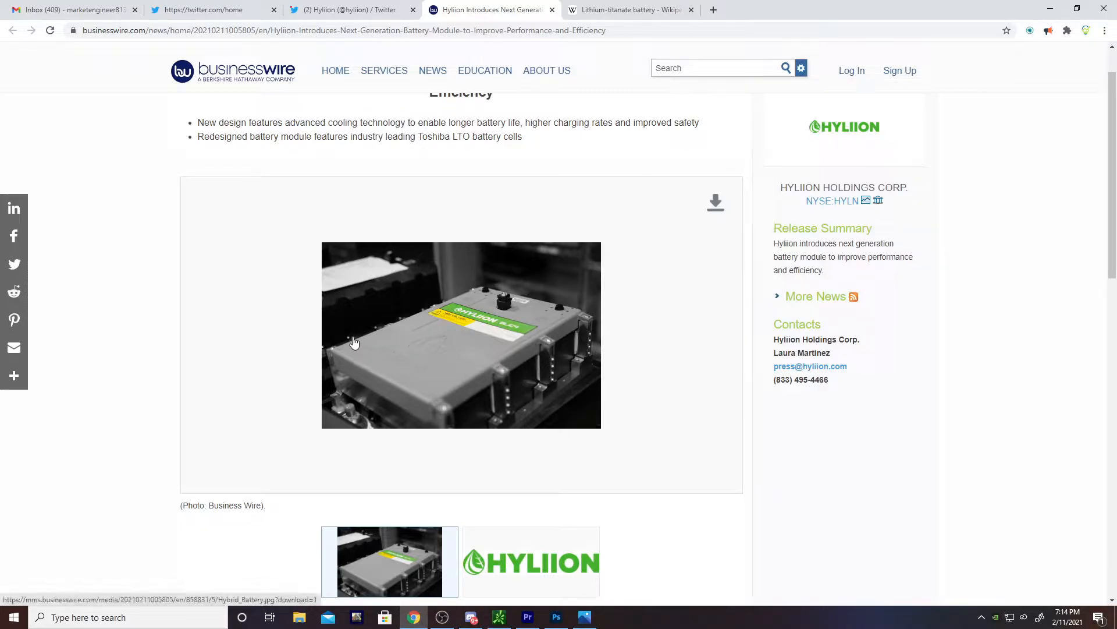
mouse_move(559, 383)
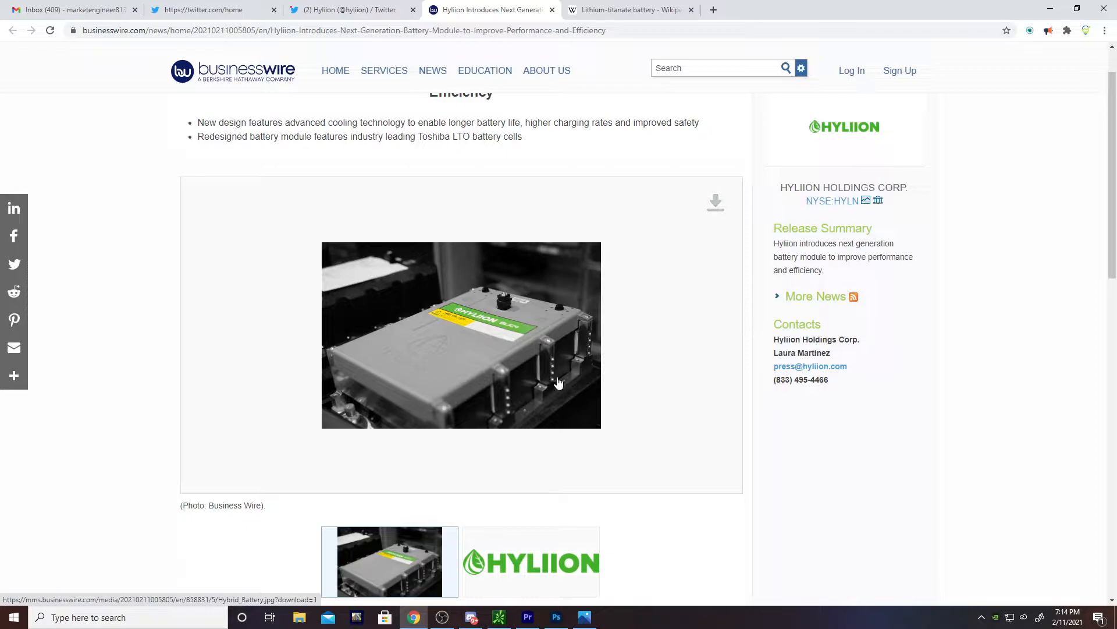
mouse_move(481, 410)
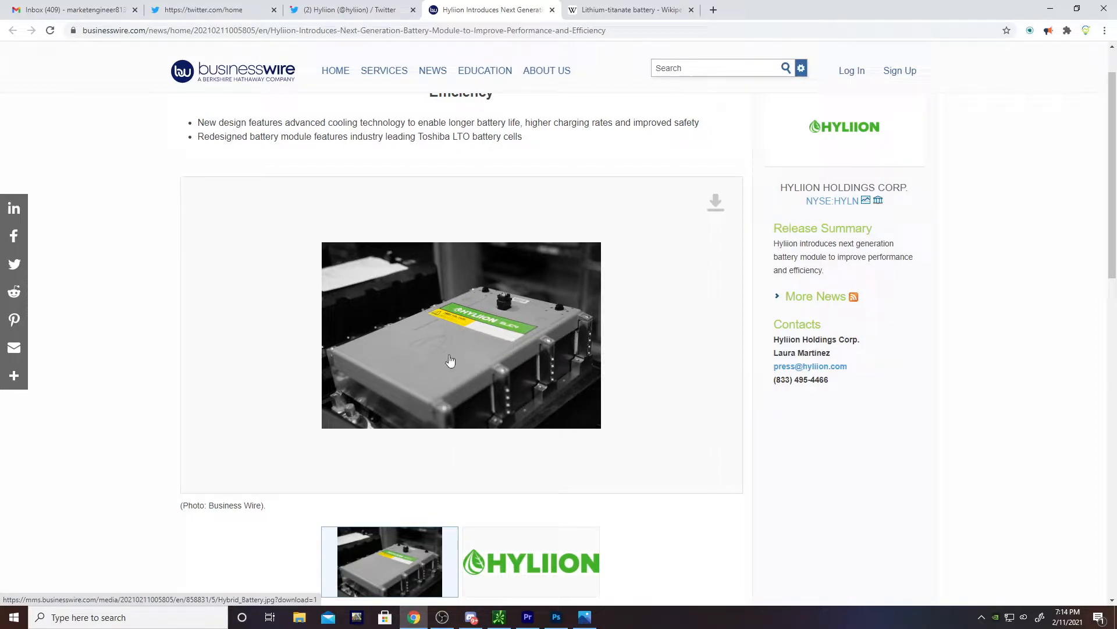
scroll("down", 3)
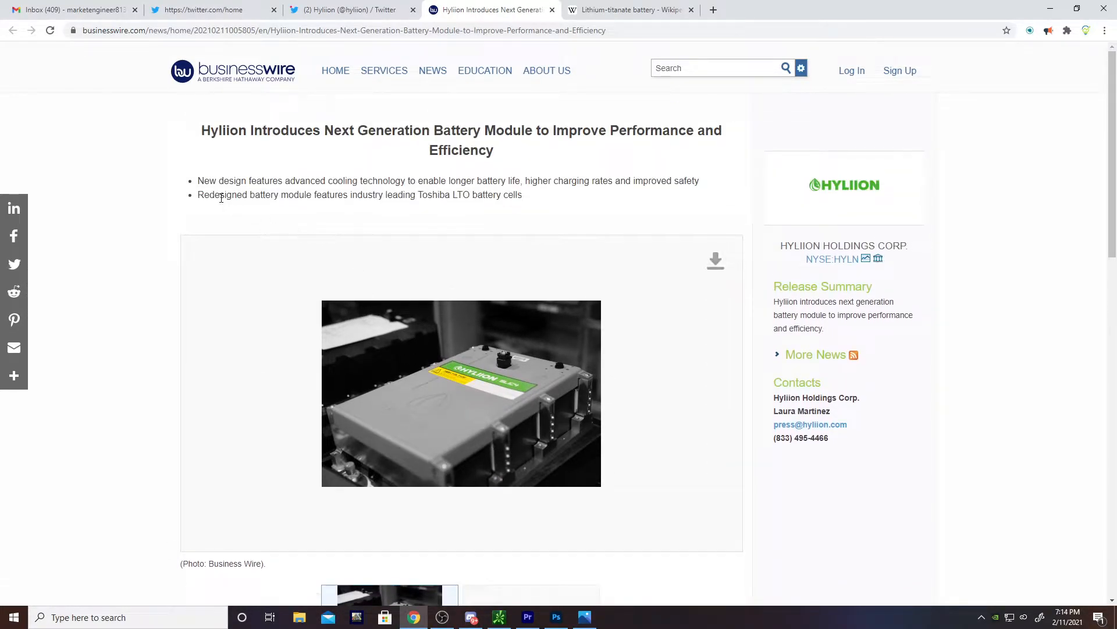
scroll("down", 3)
type("40")
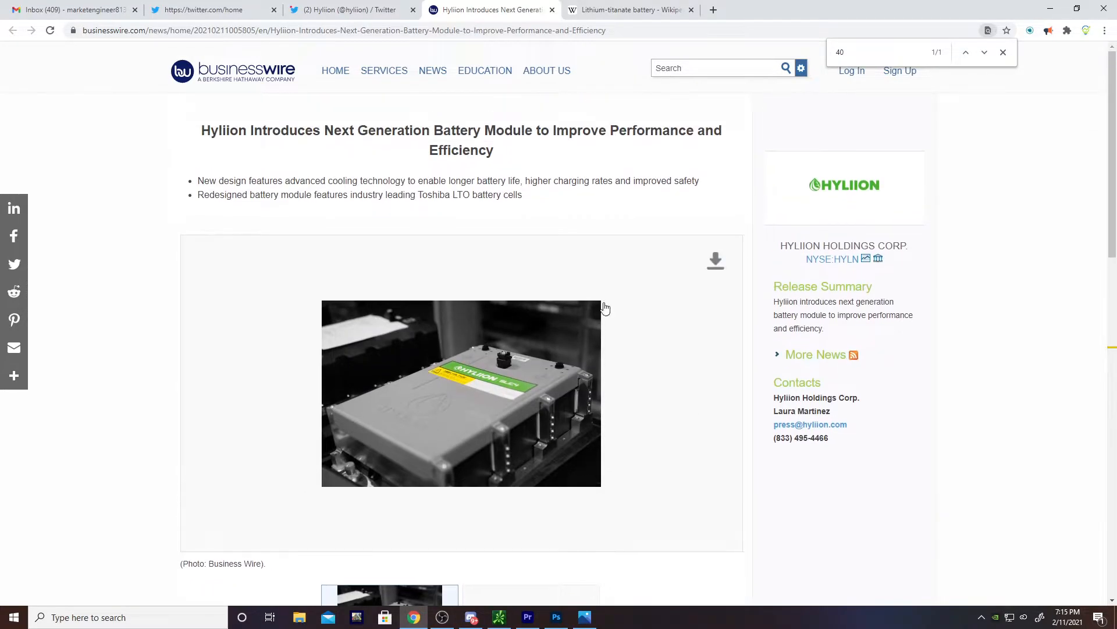
mouse_move(410, 287)
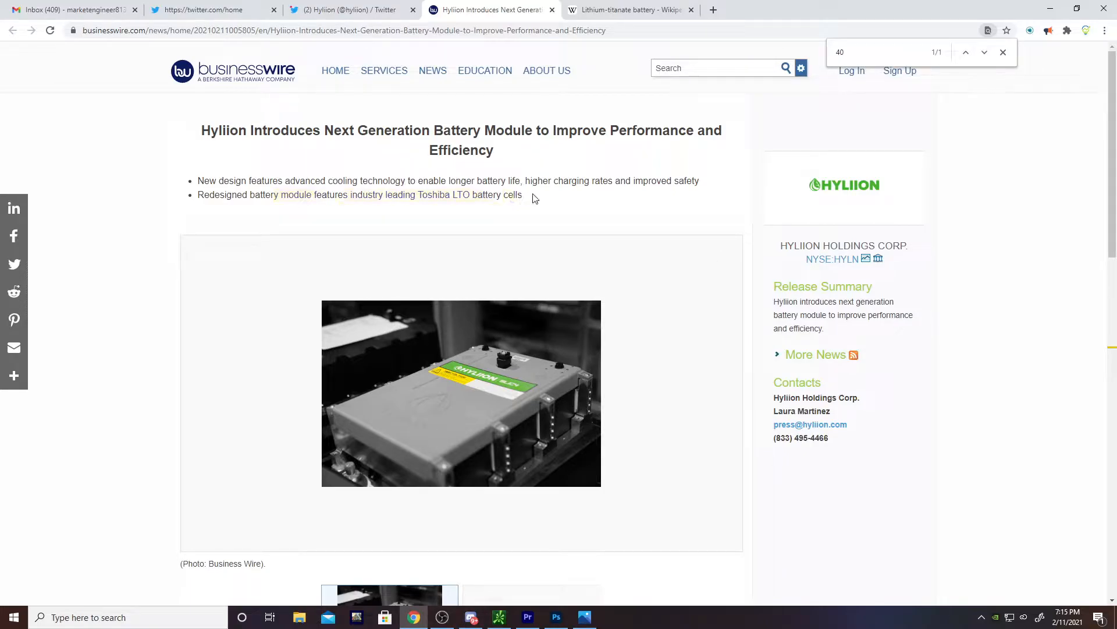
scroll("down", 3)
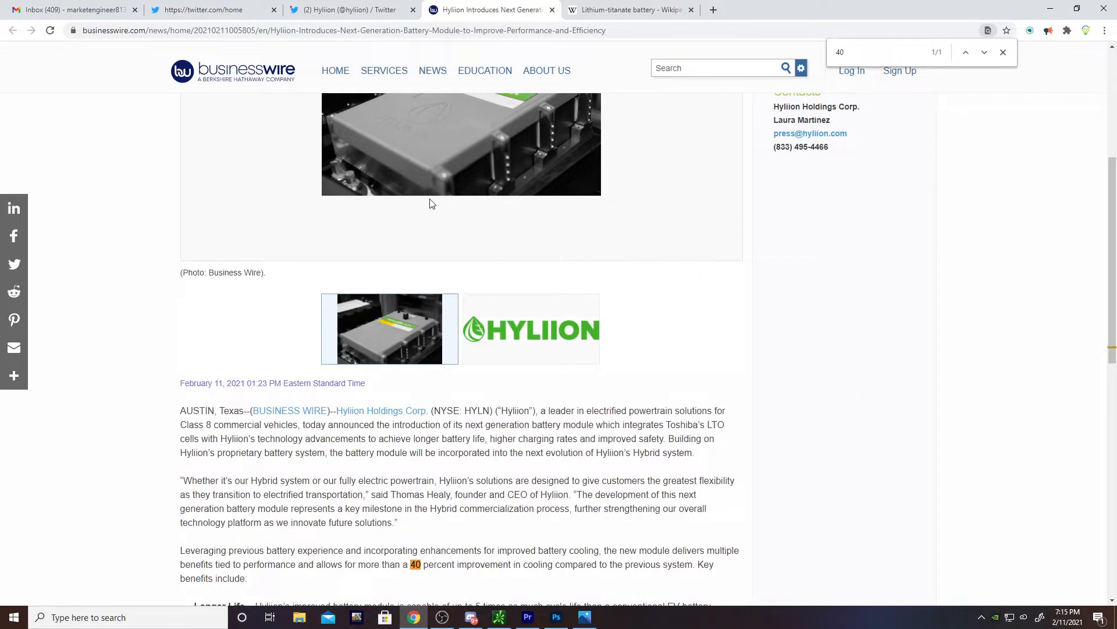
scroll("down", 3)
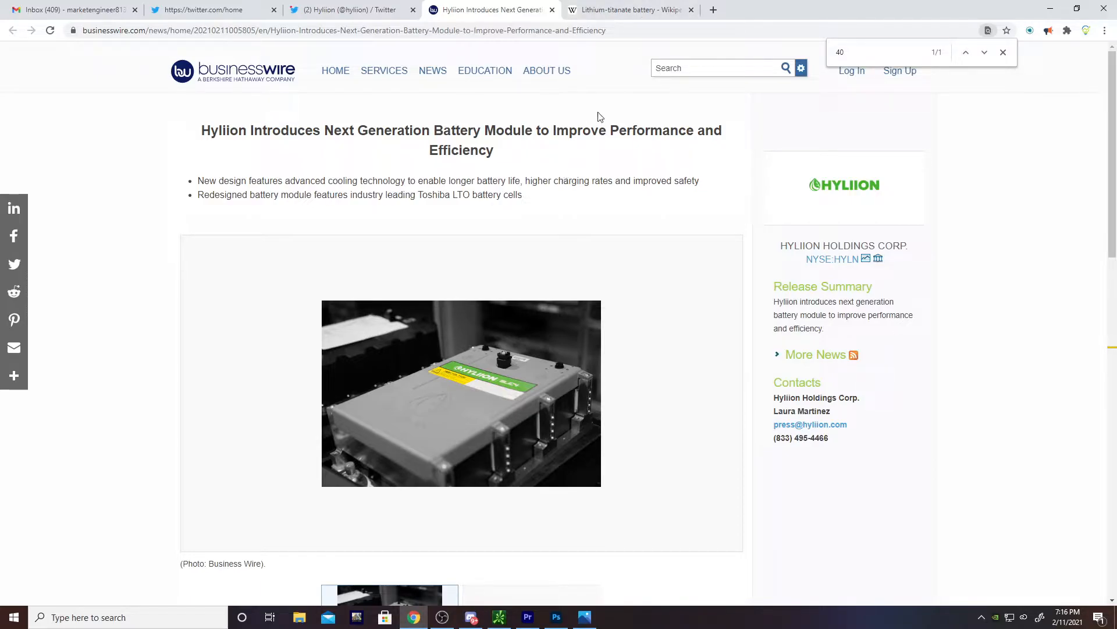
- Bring up the Lithium-titanate battery article and highlight the lithium-titanate-oxide name
left_click(630, 9)
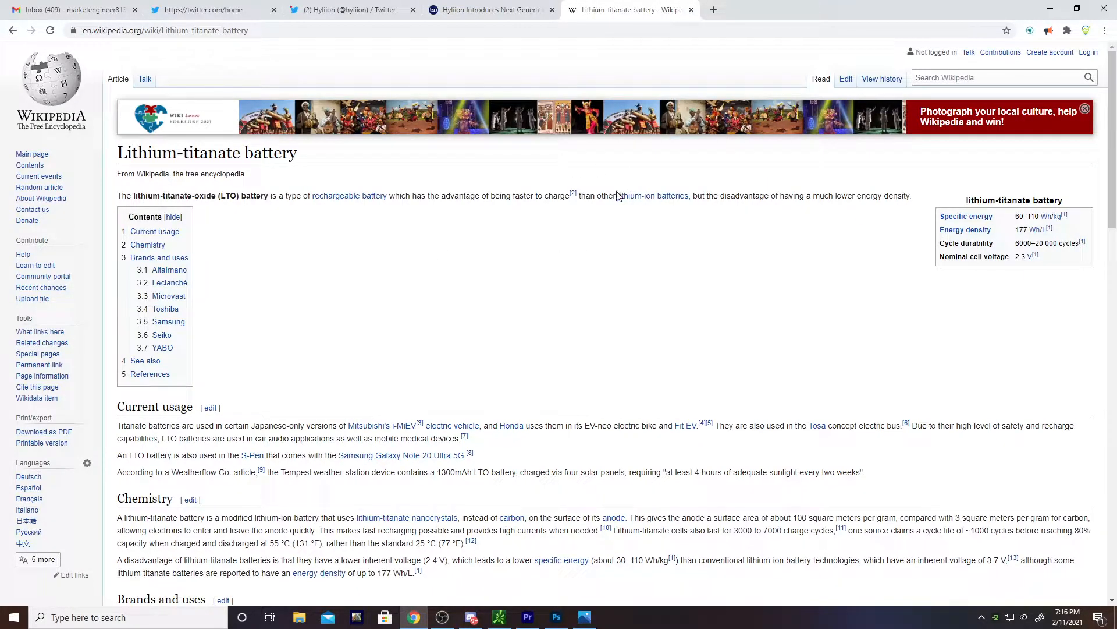
left_click_drag(595, 196, 719, 195)
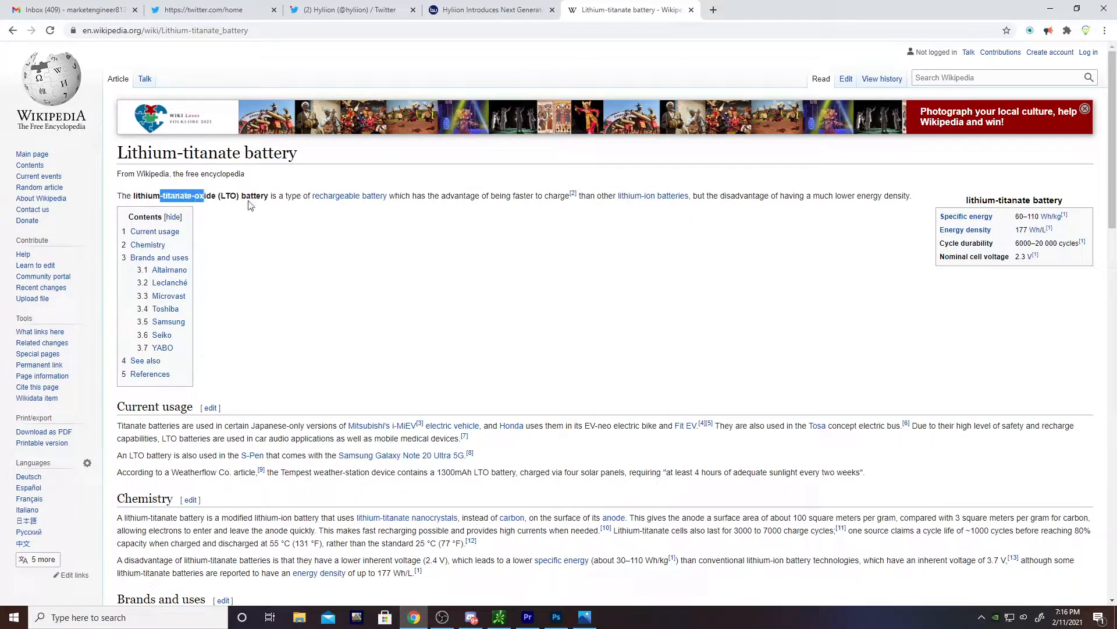
mouse_move(649, 192)
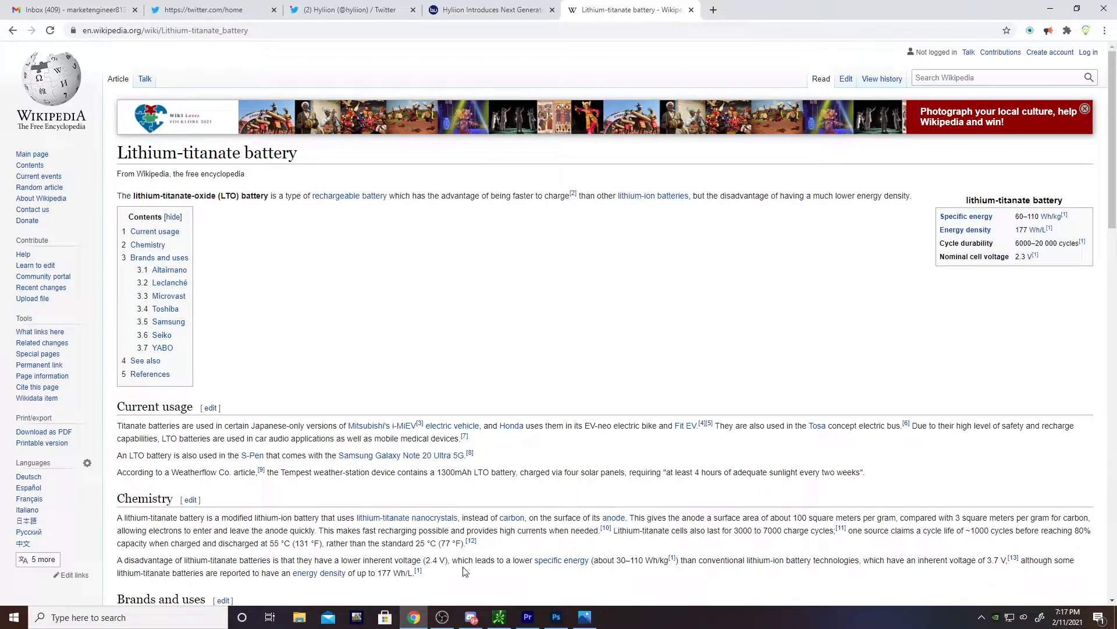
mouse_move(627, 294)
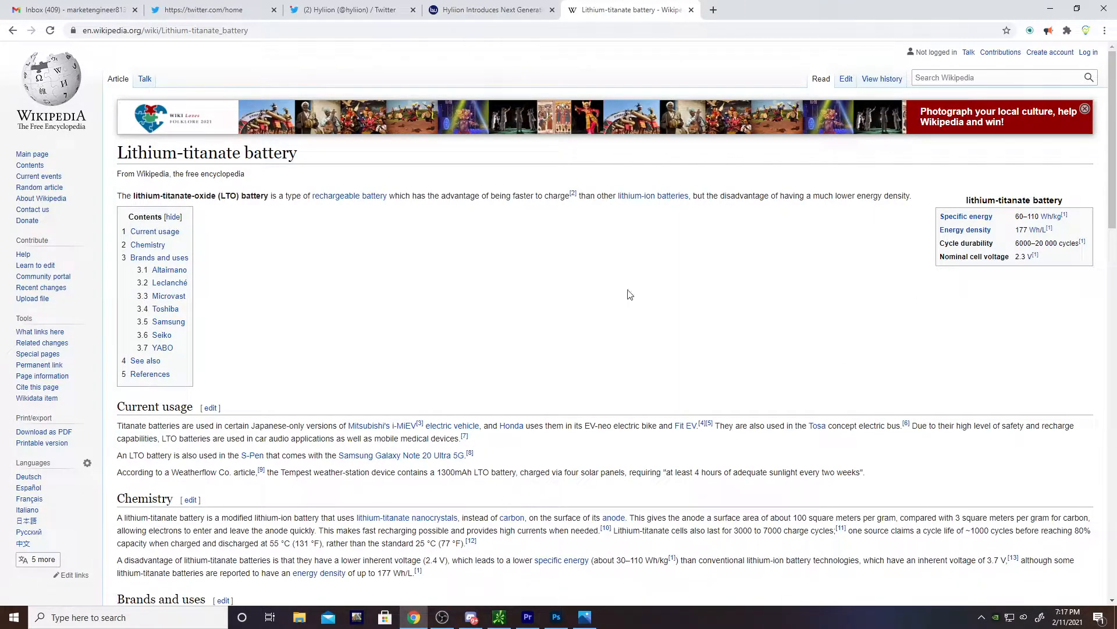
mouse_move(796, 226)
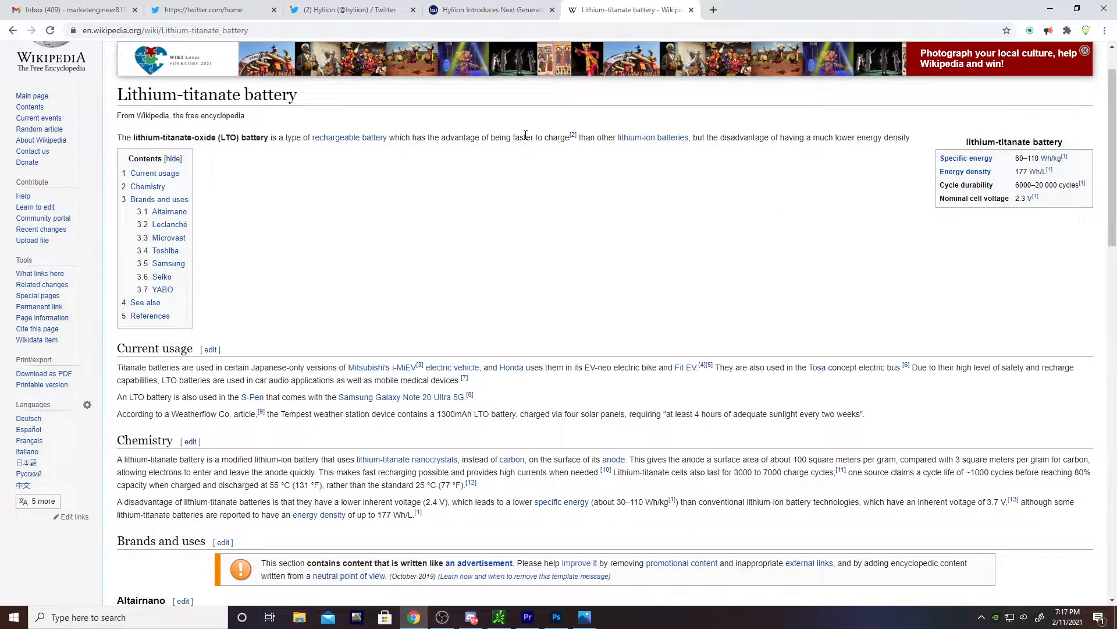
- Highlight the lower energy density drawback, then the lithium-titanate-oxide (LTO) name in the intro
left_click_drag(501, 138, 573, 138)
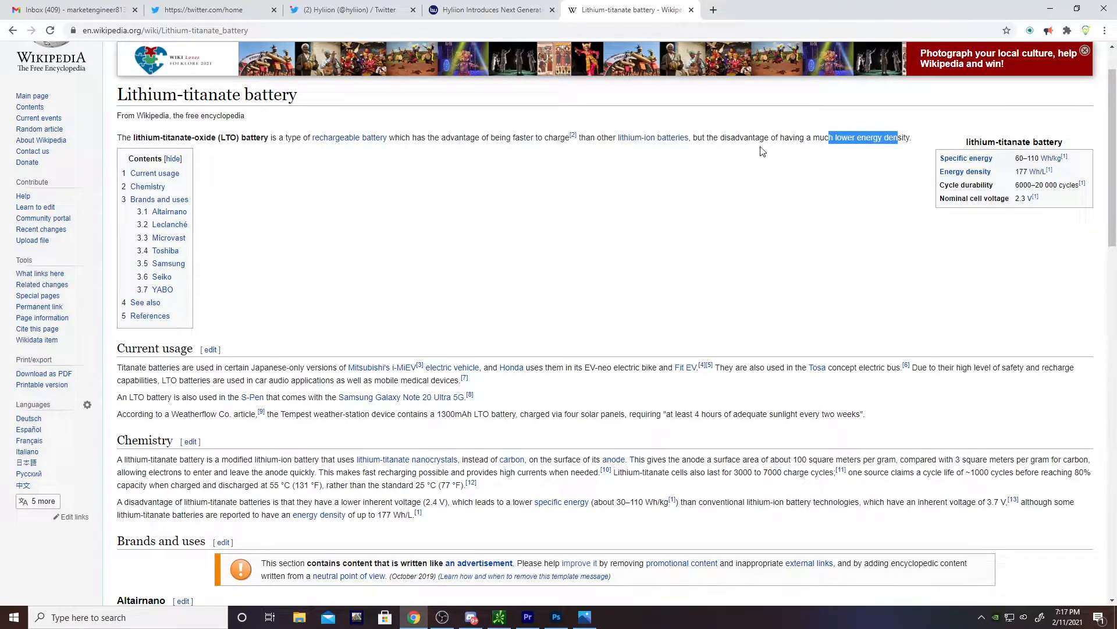
mouse_move(651, 141)
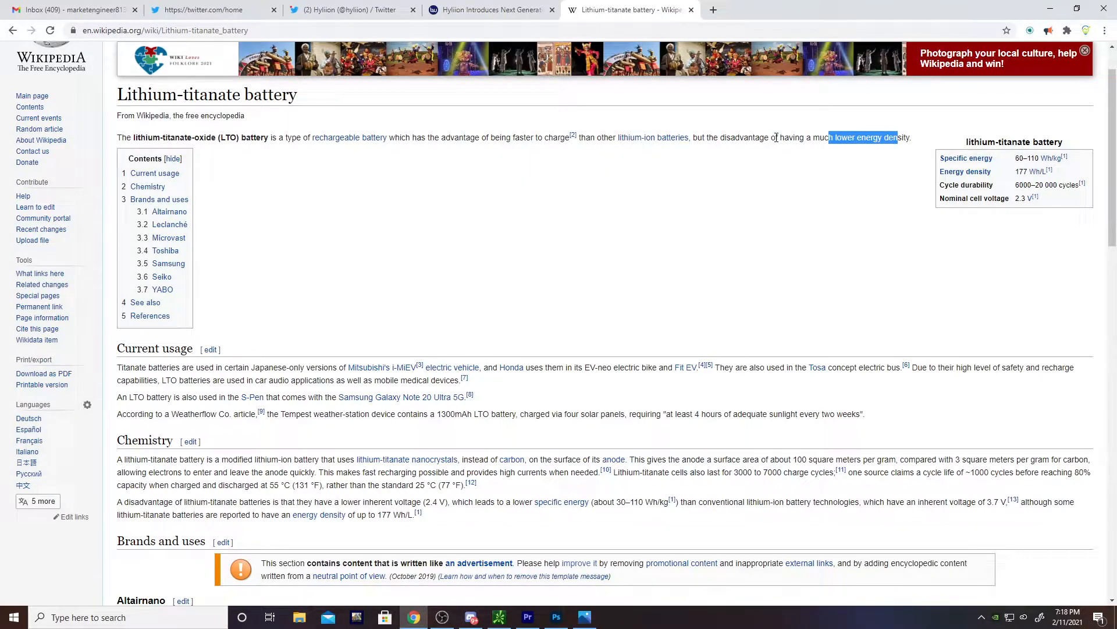
left_click(731, 138)
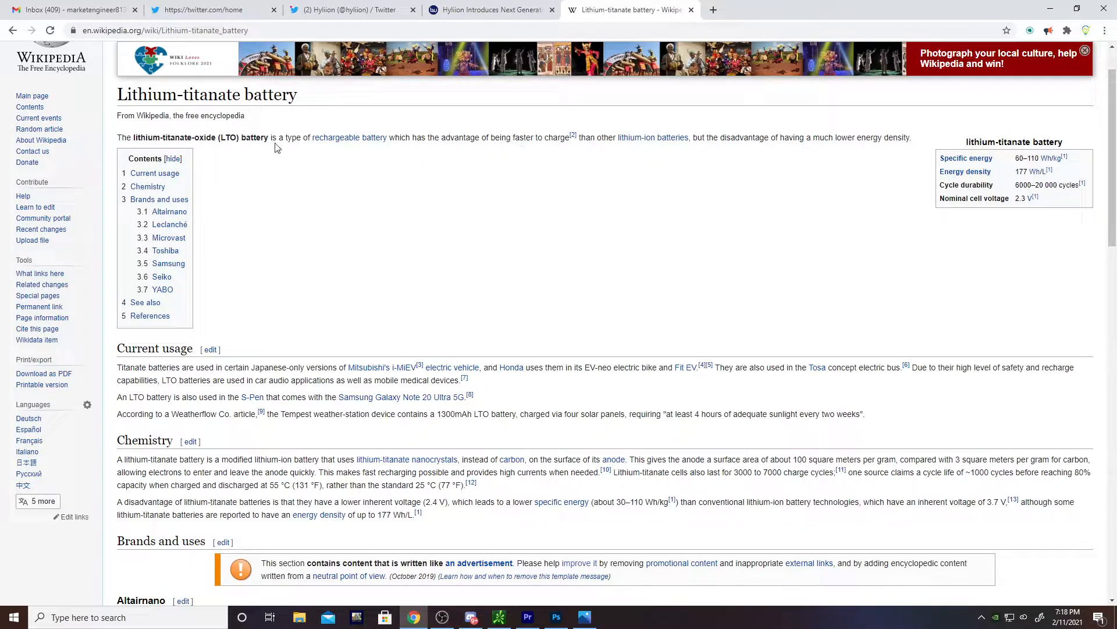
left_click_drag(164, 138, 265, 138)
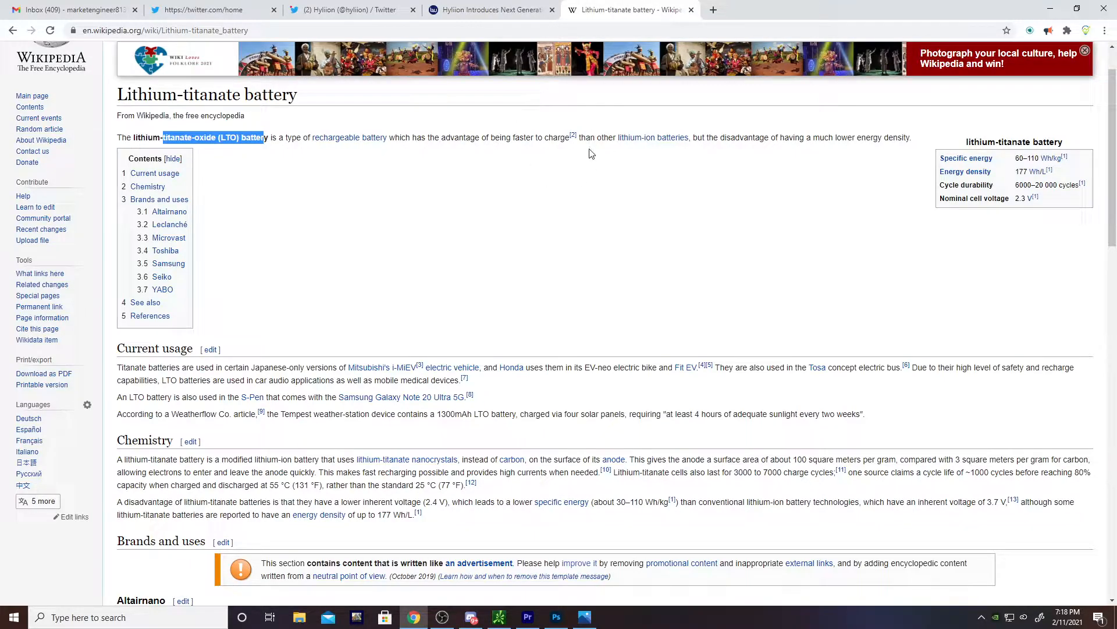
mouse_move(474, 135)
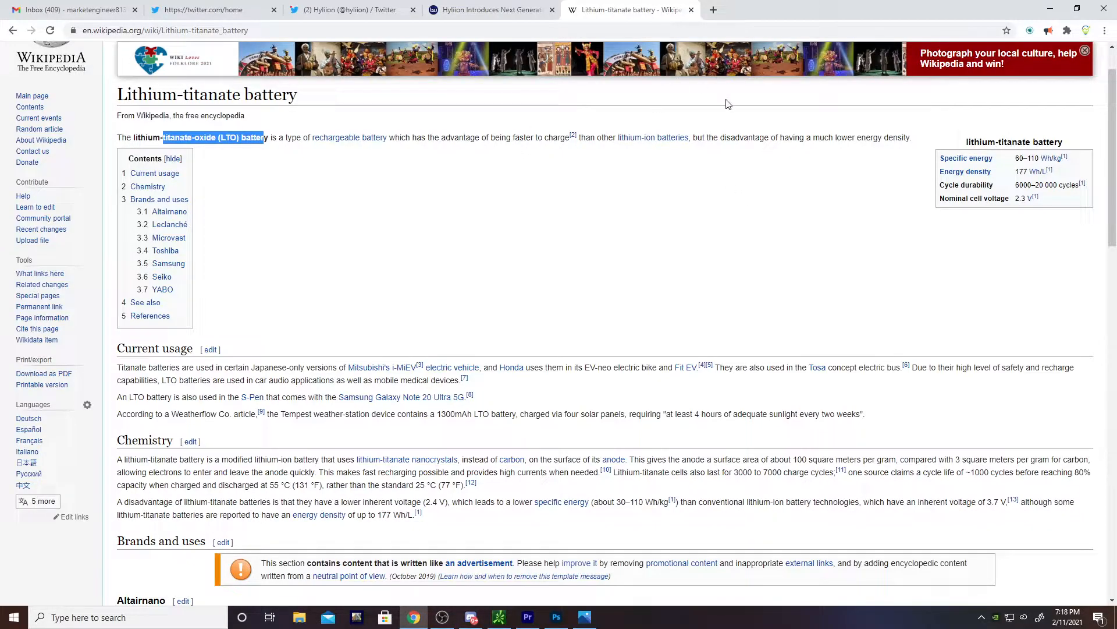
mouse_move(585, 188)
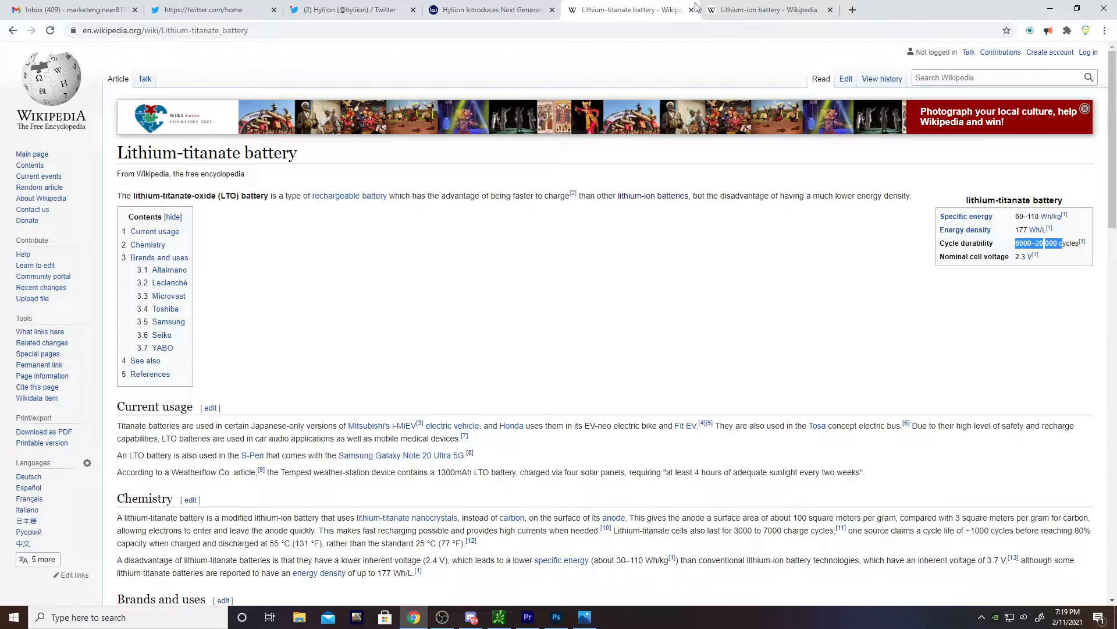
left_click(766, 9)
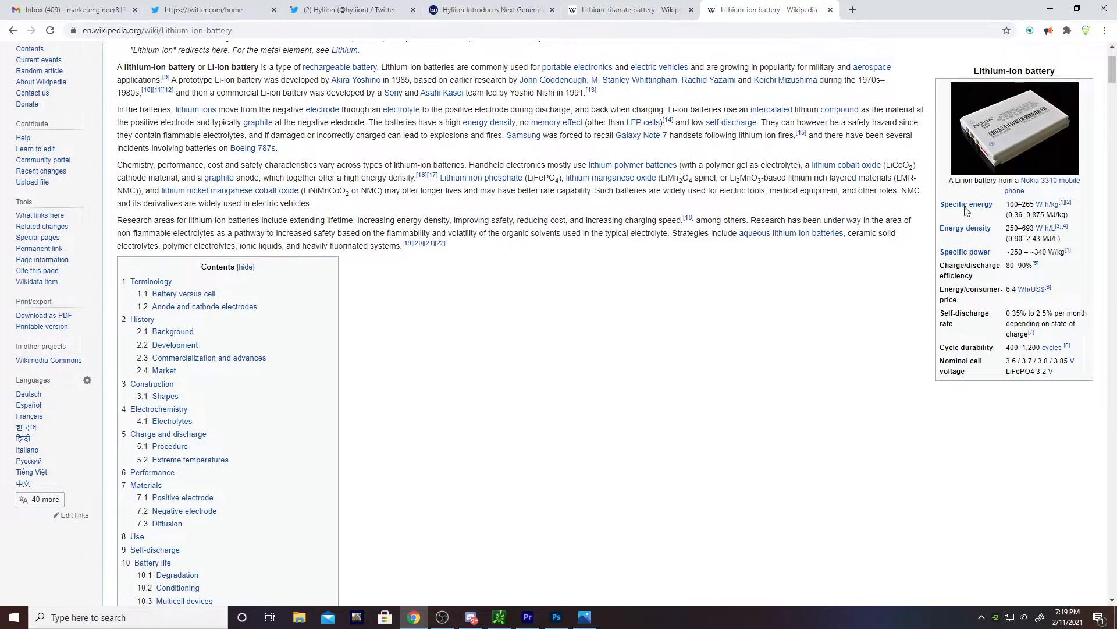
left_click_drag(1024, 347, 964, 365)
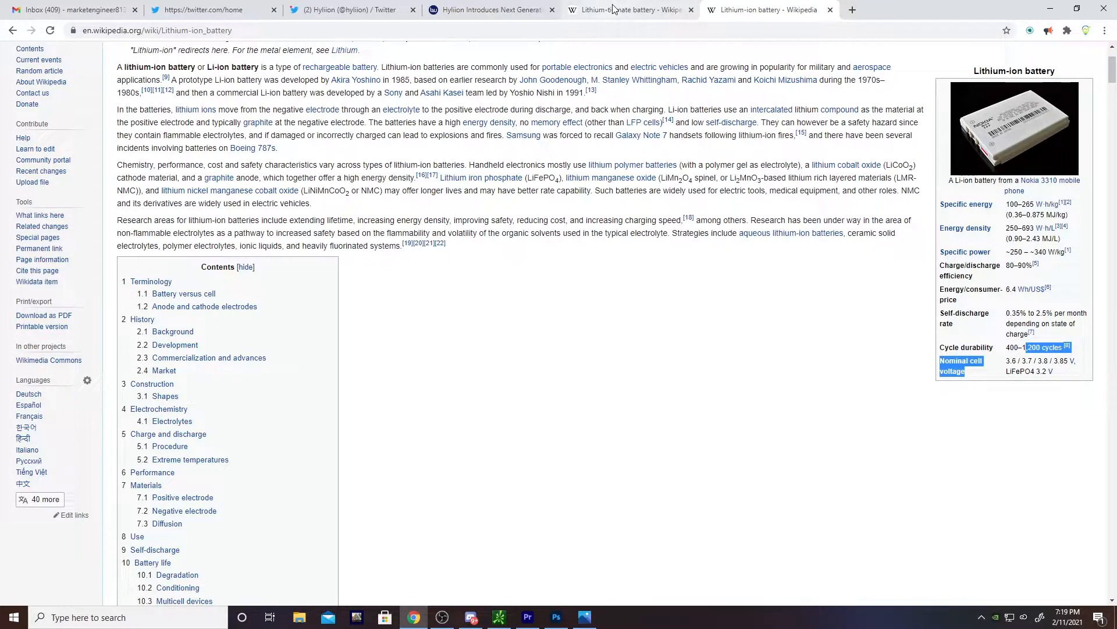
mouse_move(629, 9)
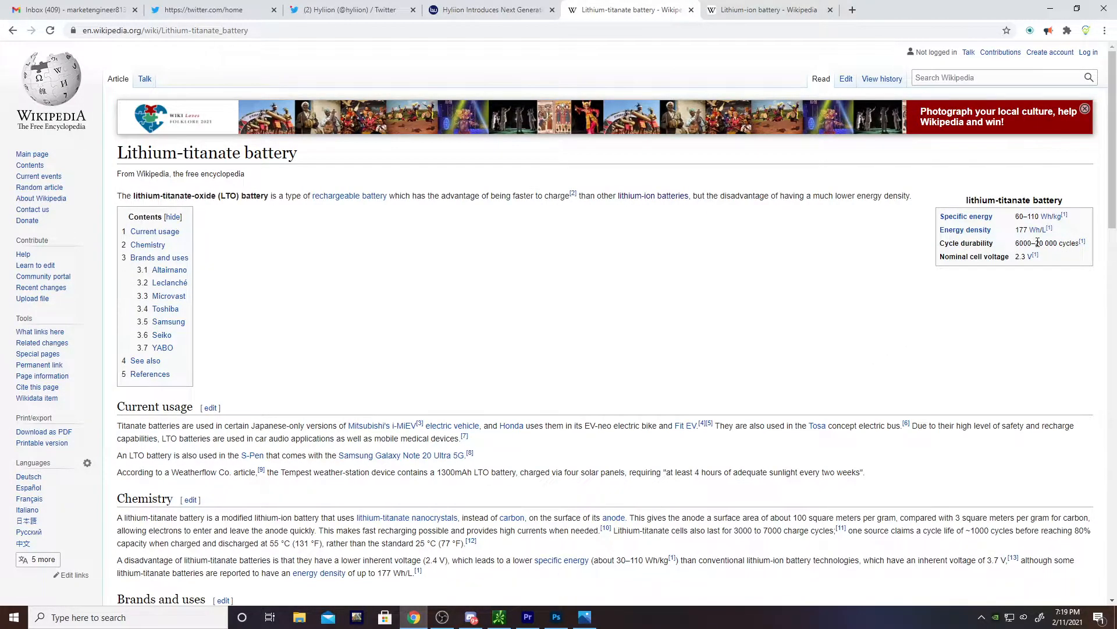
mouse_move(877, 188)
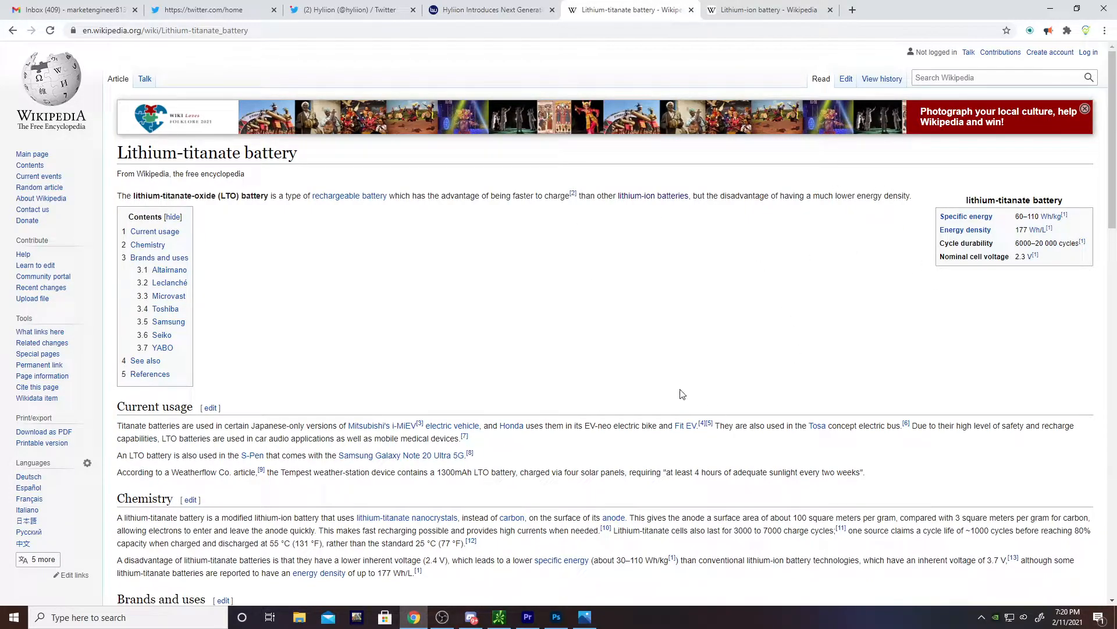
mouse_move(1022, 396)
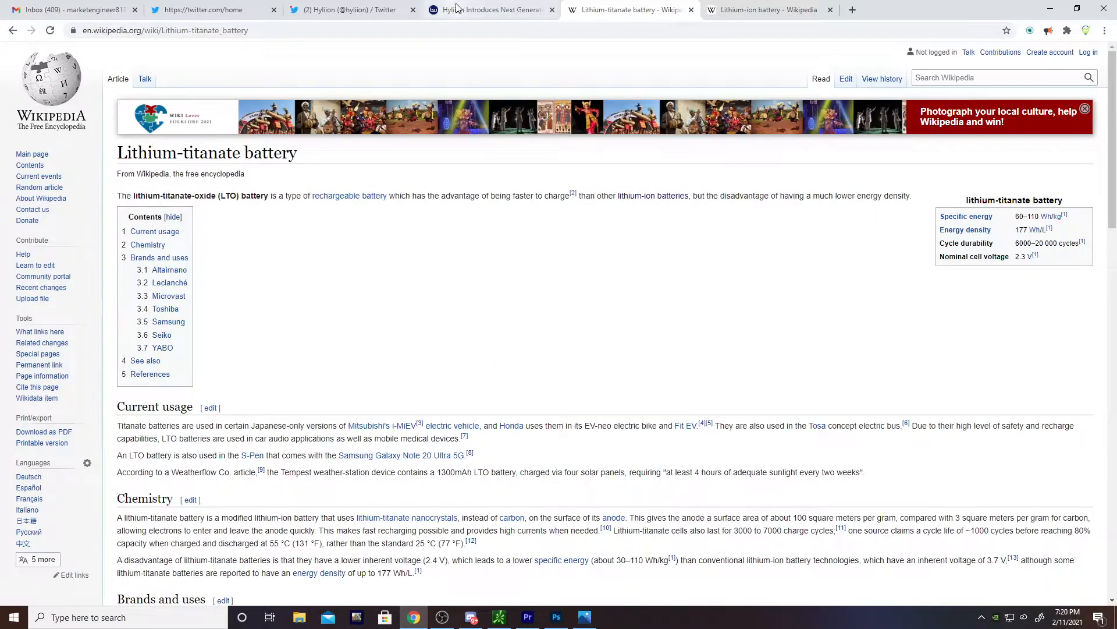
left_click(490, 9)
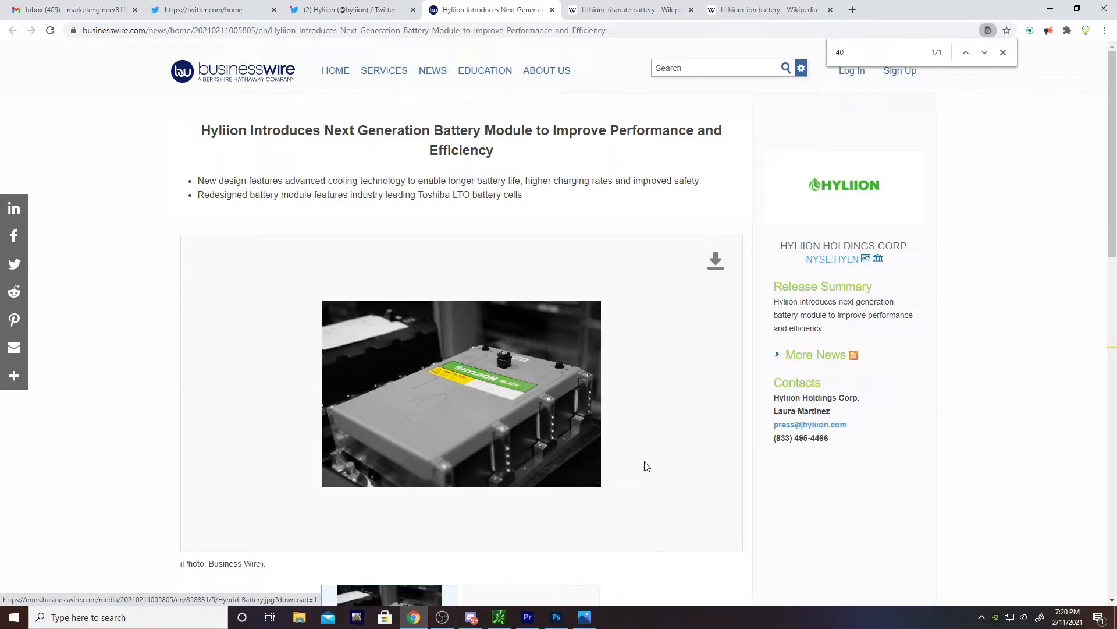
mouse_move(720, 405)
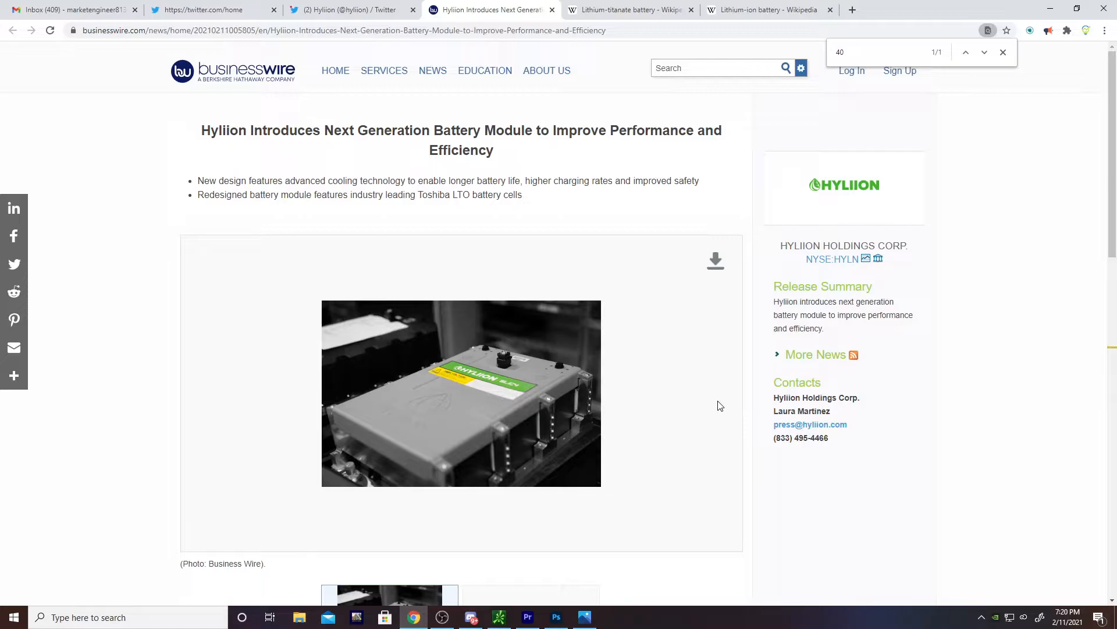
scroll("down", 3)
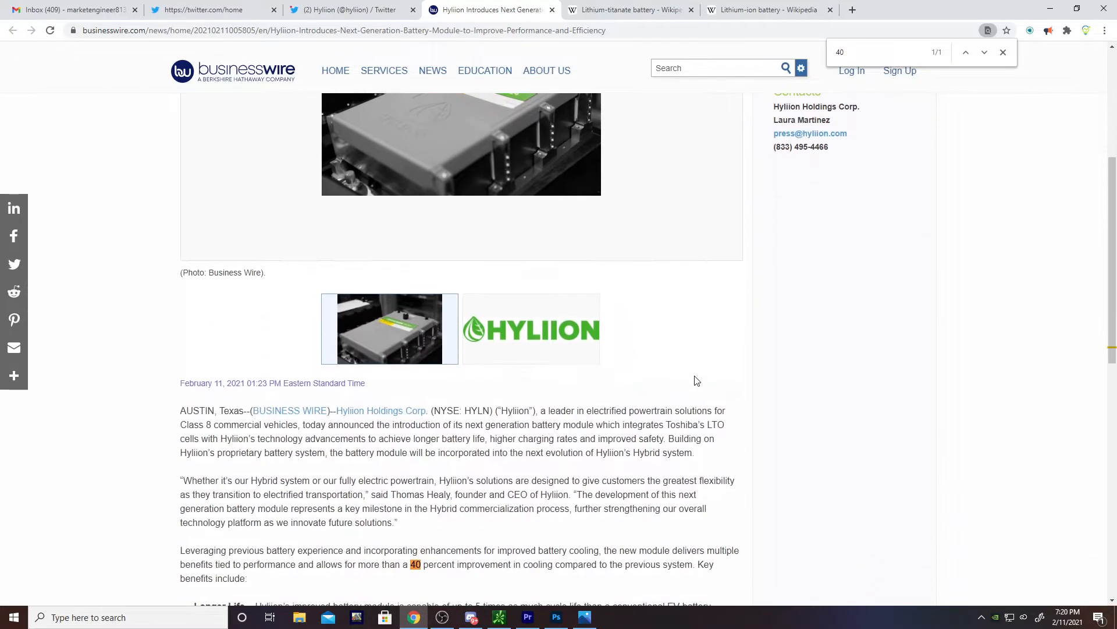
scroll("down", 3)
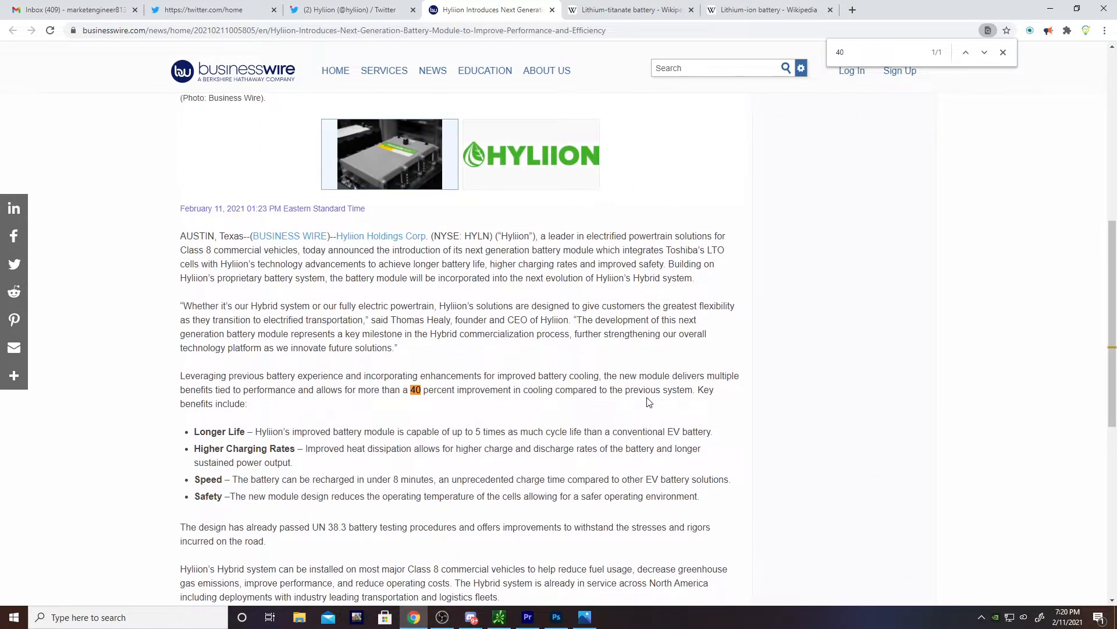
mouse_move(526, 371)
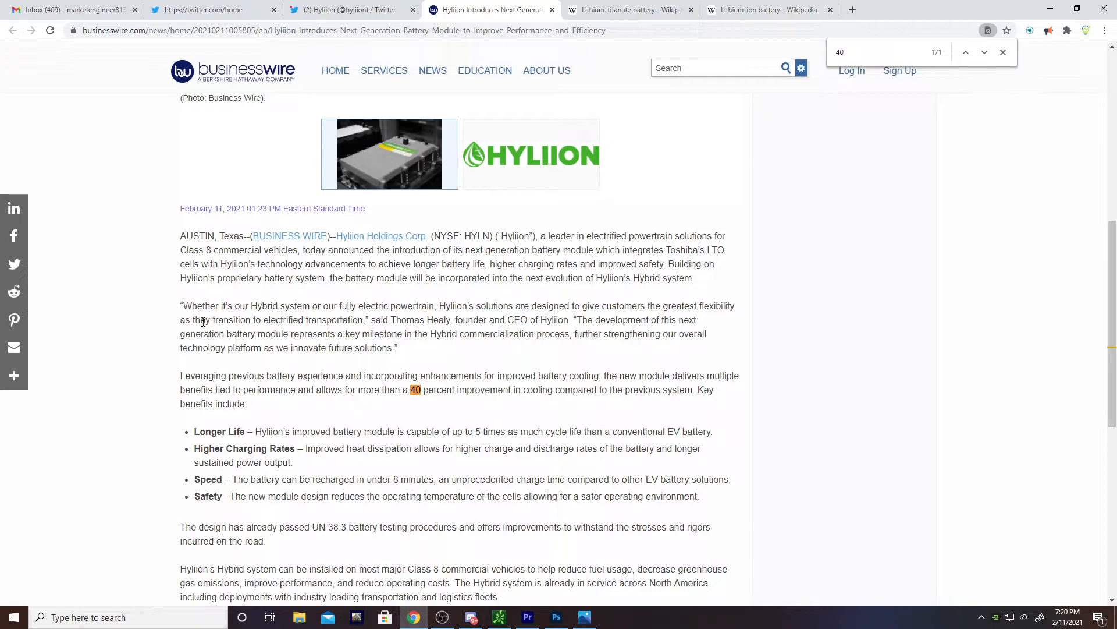
scroll("down", 3)
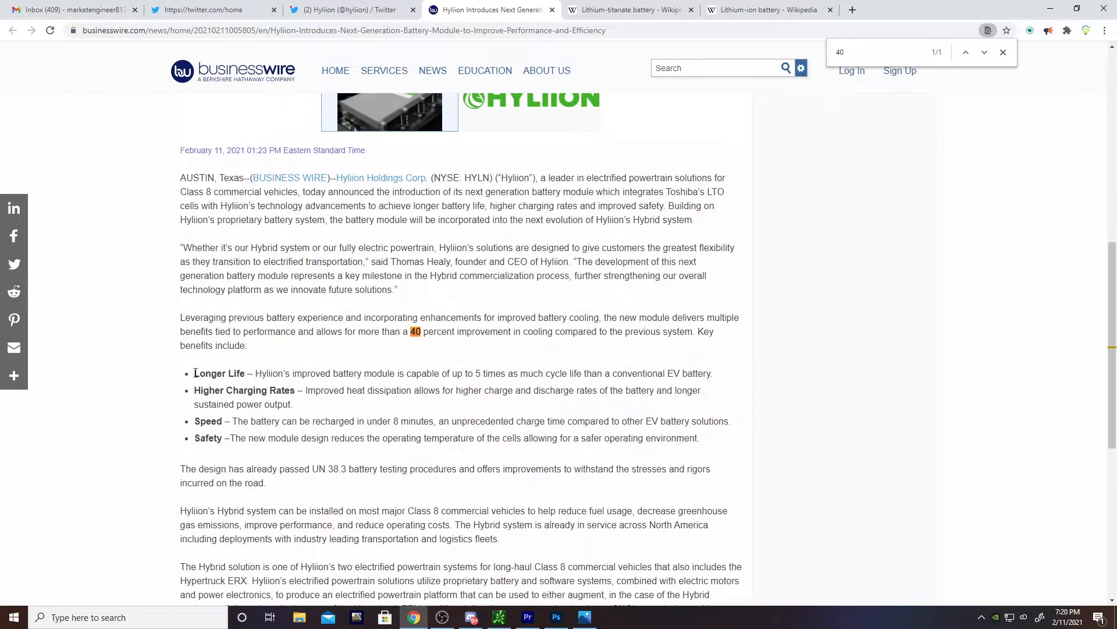
left_click_drag(194, 373, 577, 372)
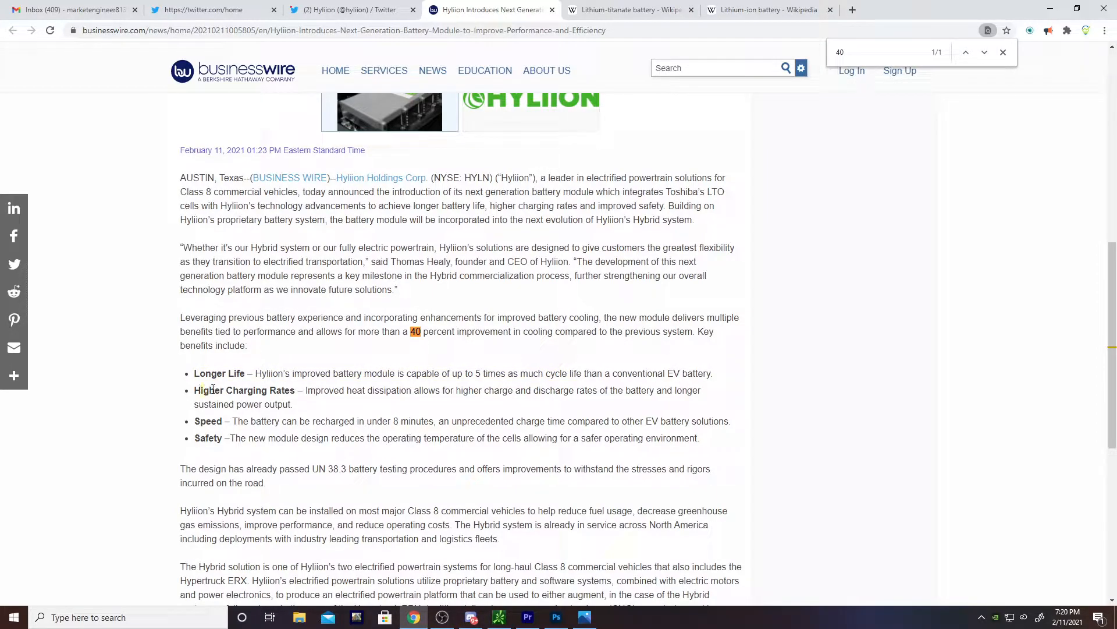
mouse_move(314, 390)
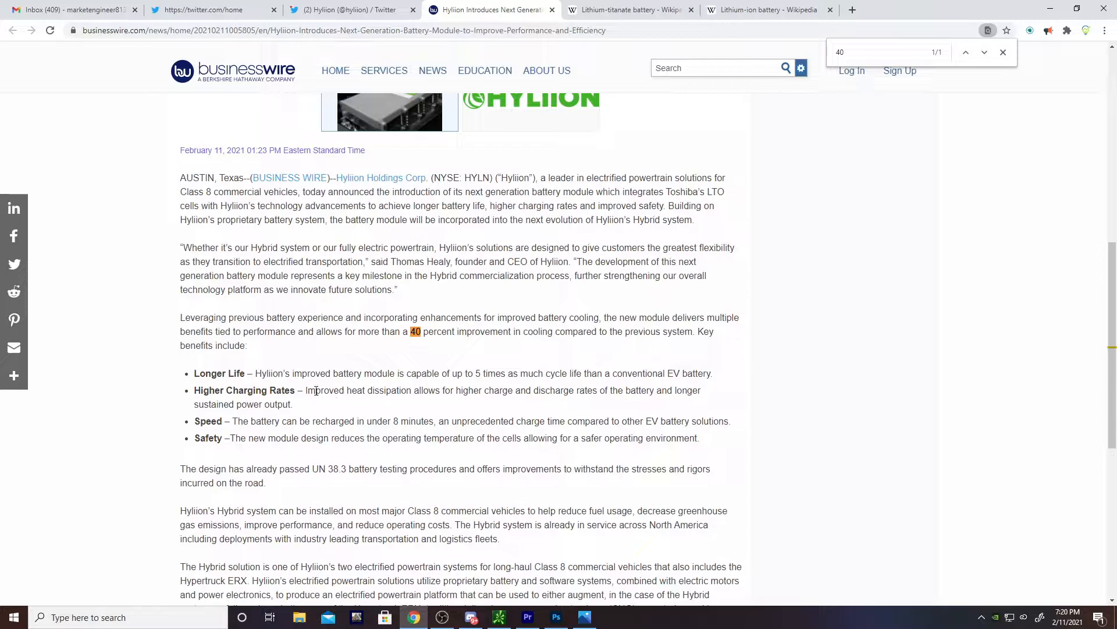
left_click_drag(310, 390, 411, 390)
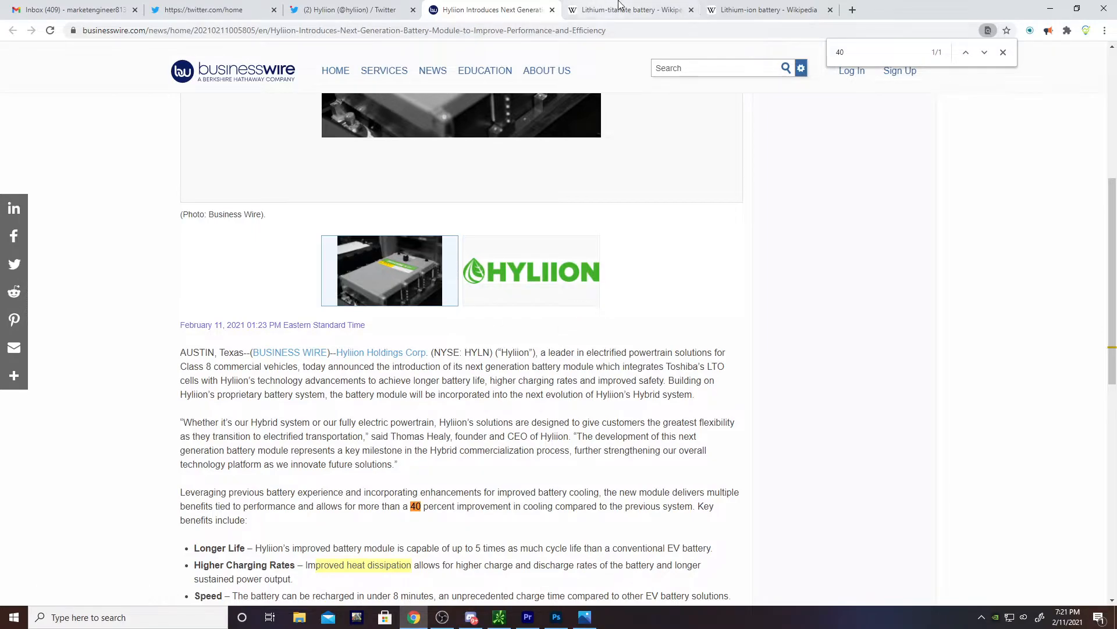
left_click(630, 10)
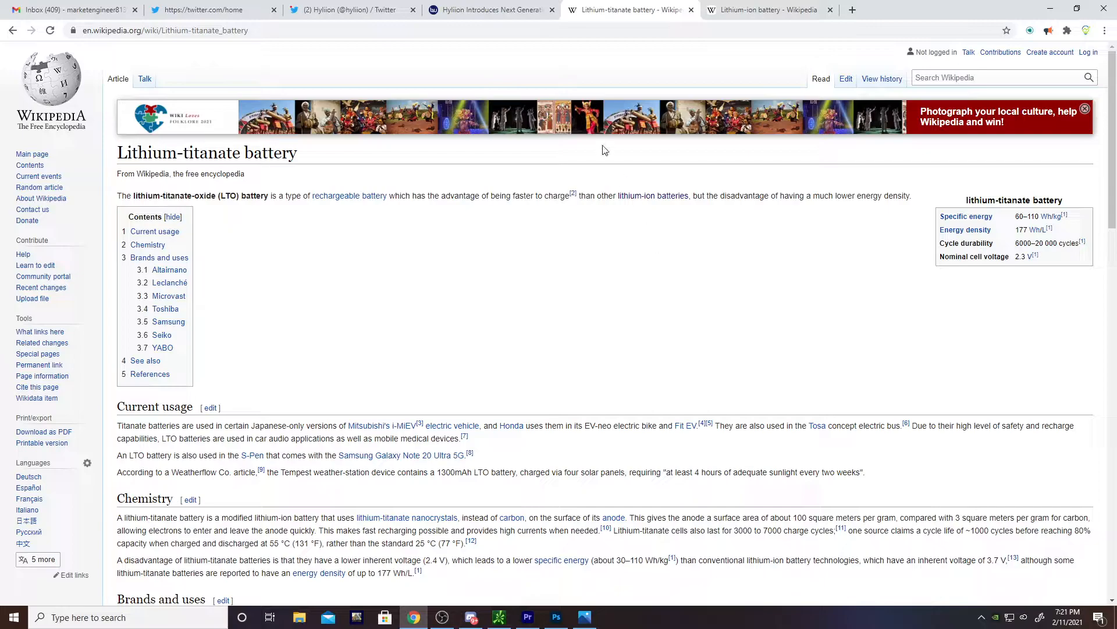
- Return to the Hyliion battery module press release tab
left_click(490, 10)
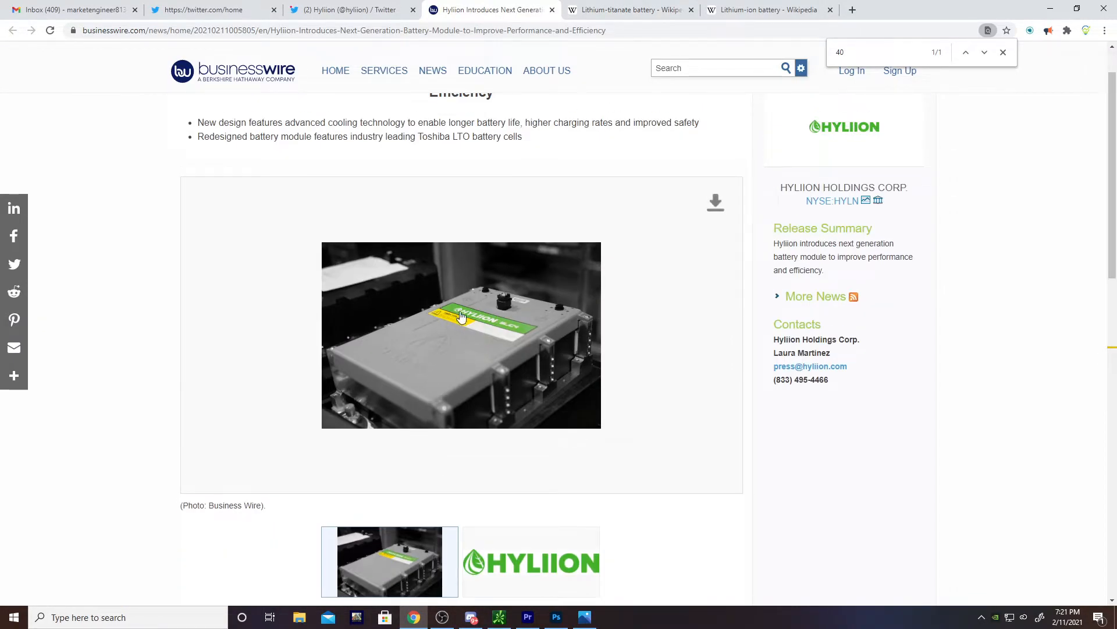
mouse_move(508, 386)
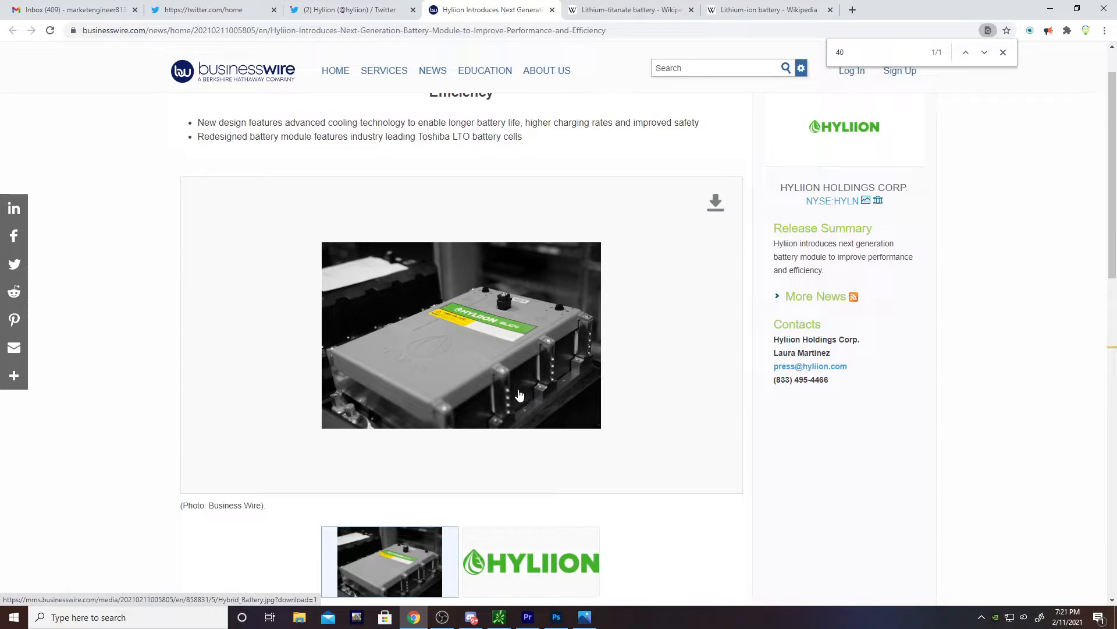
mouse_move(544, 374)
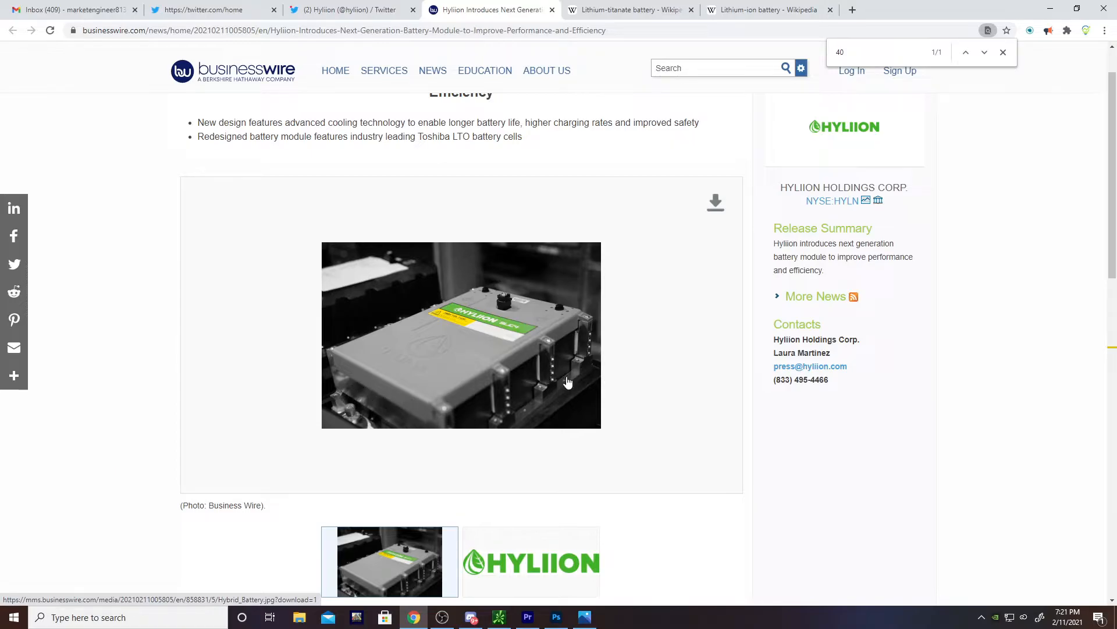
mouse_move(424, 410)
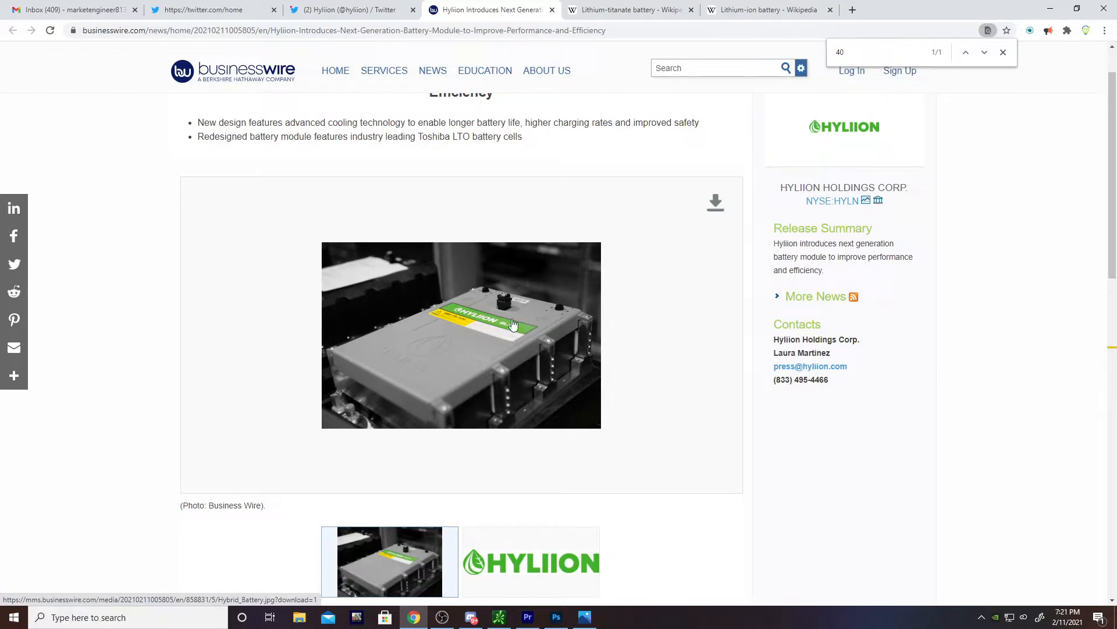
mouse_move(406, 383)
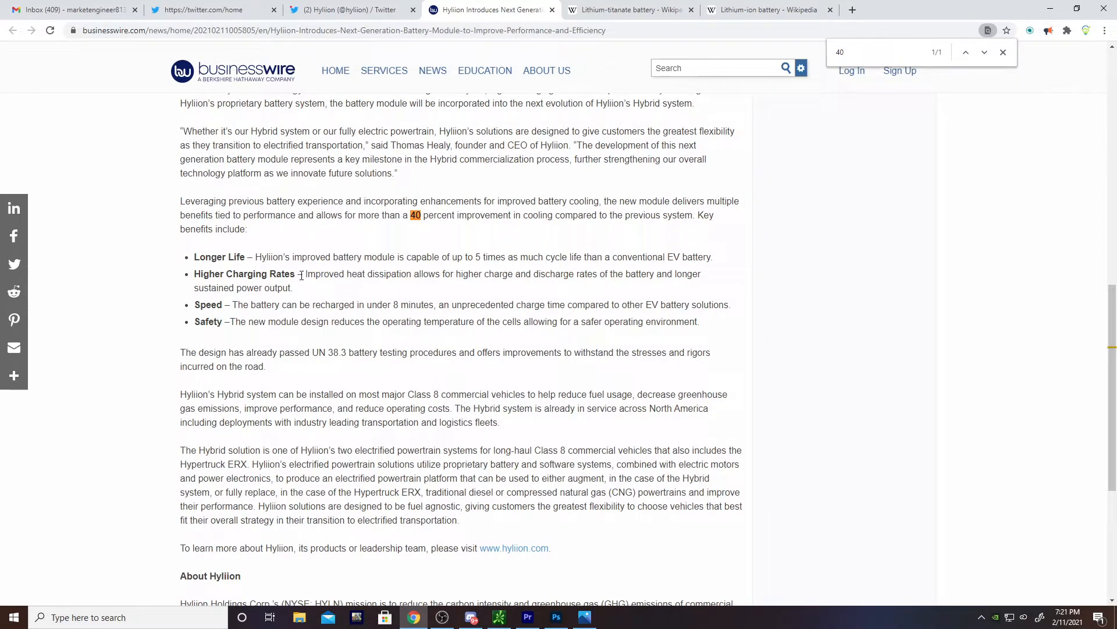
left_click_drag(304, 274, 482, 274)
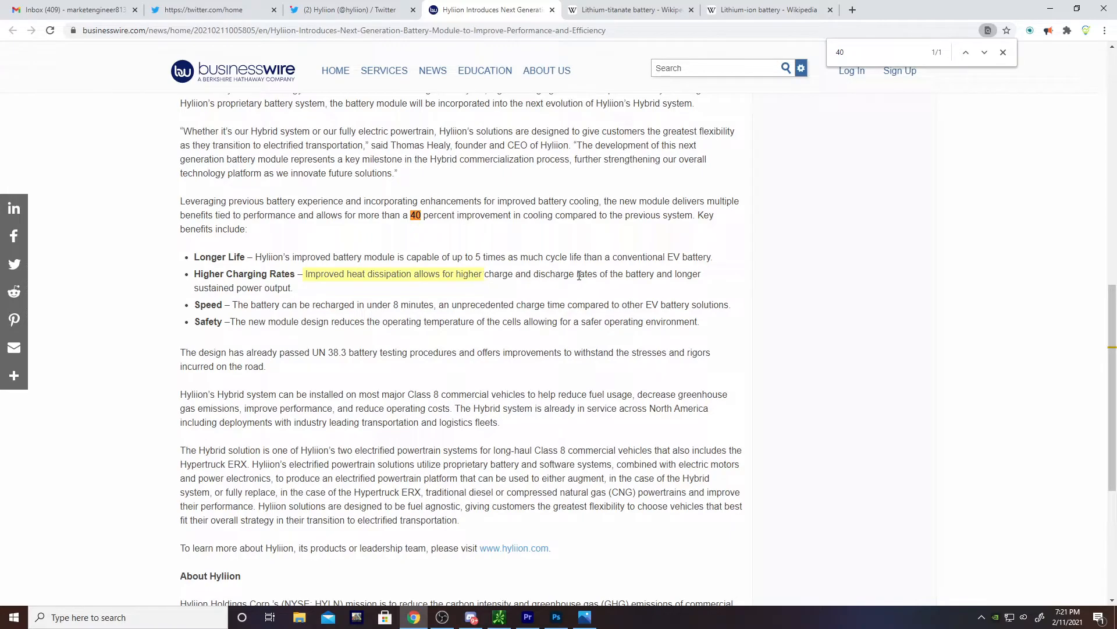
left_click_drag(483, 274, 563, 274)
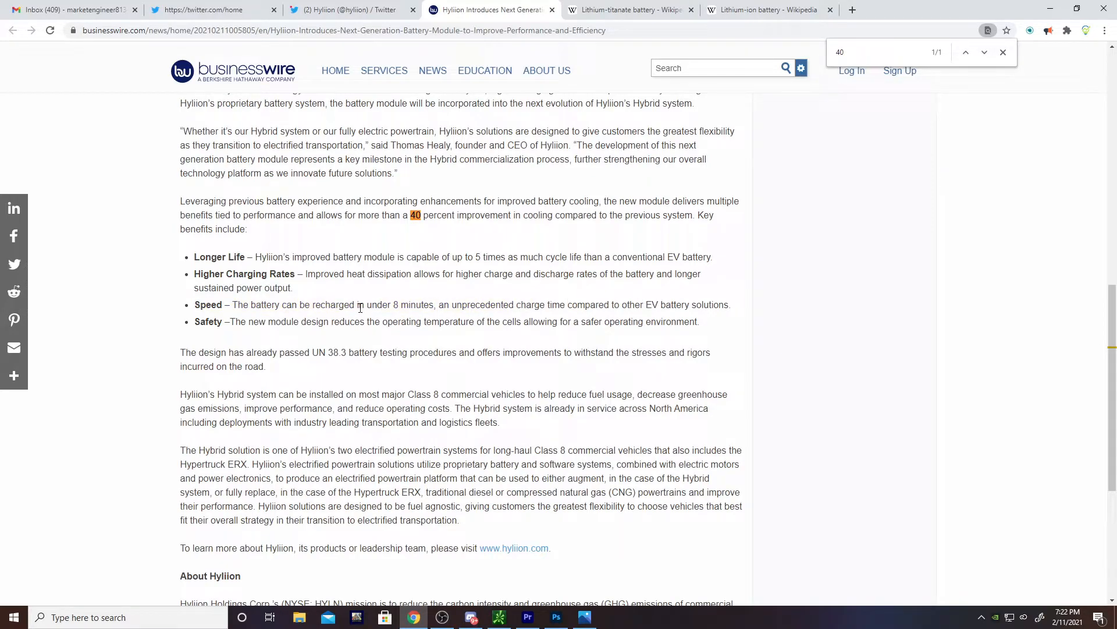
left_click_drag(352, 304, 440, 303)
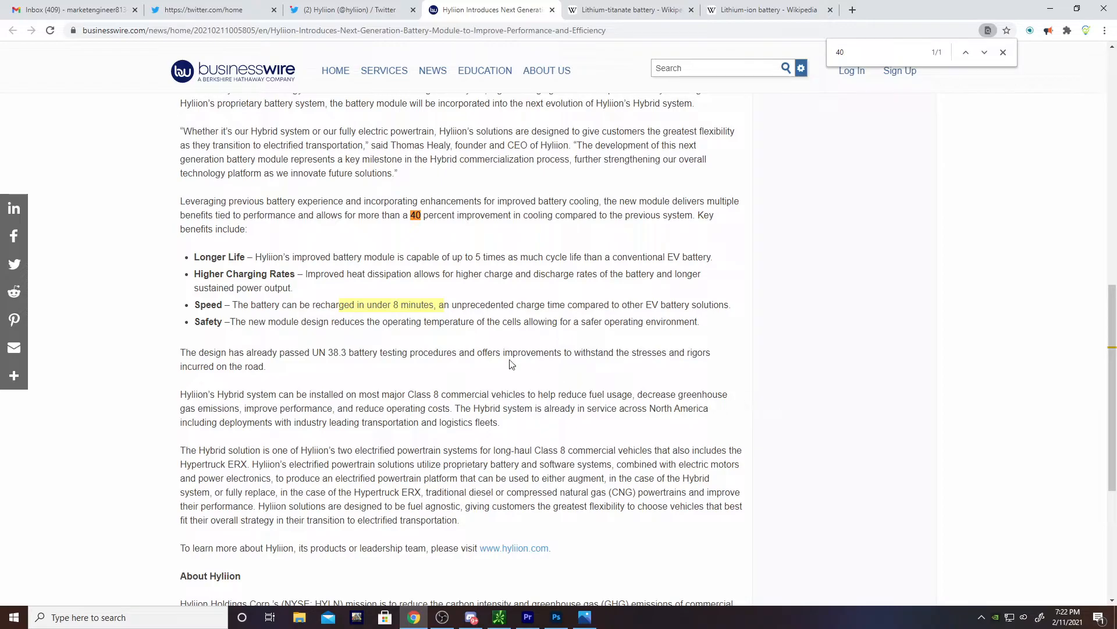
mouse_move(494, 304)
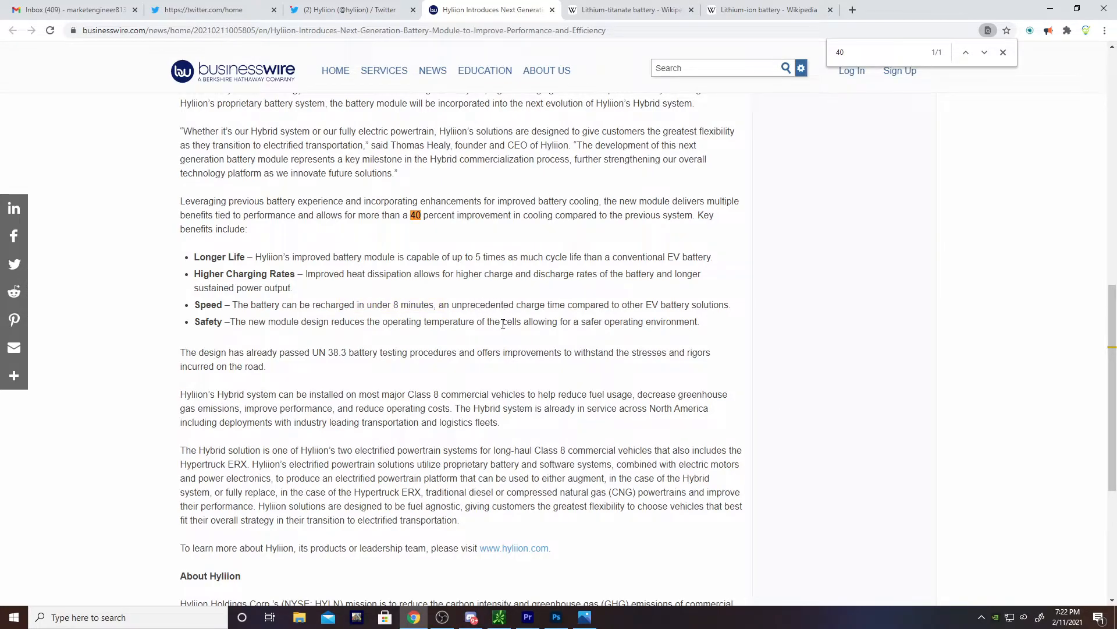
scroll("down", 3)
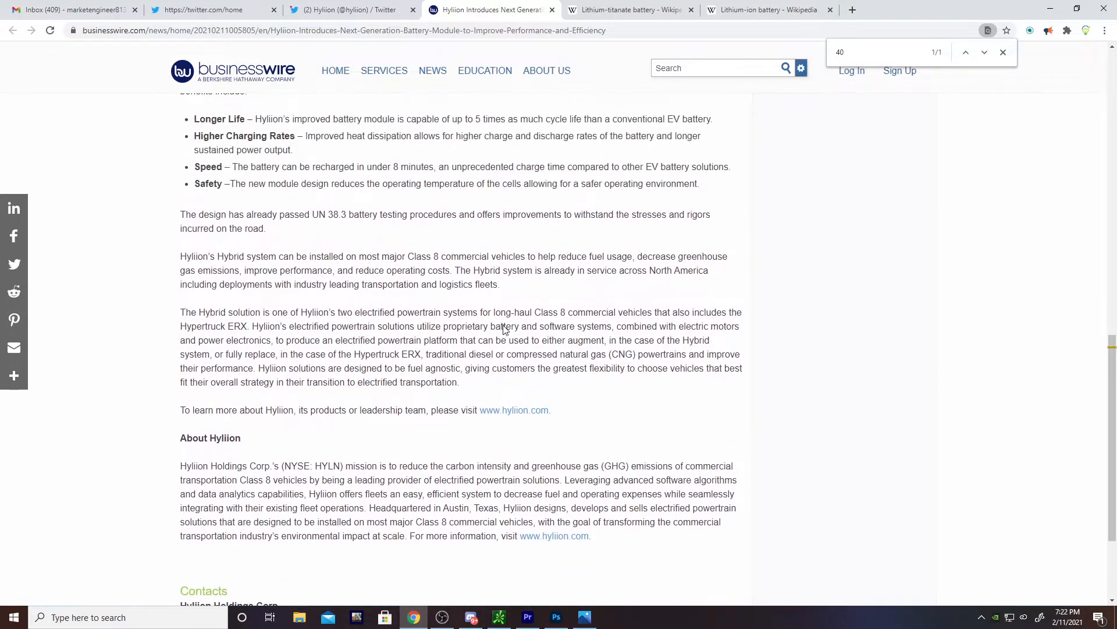
scroll("up", 3)
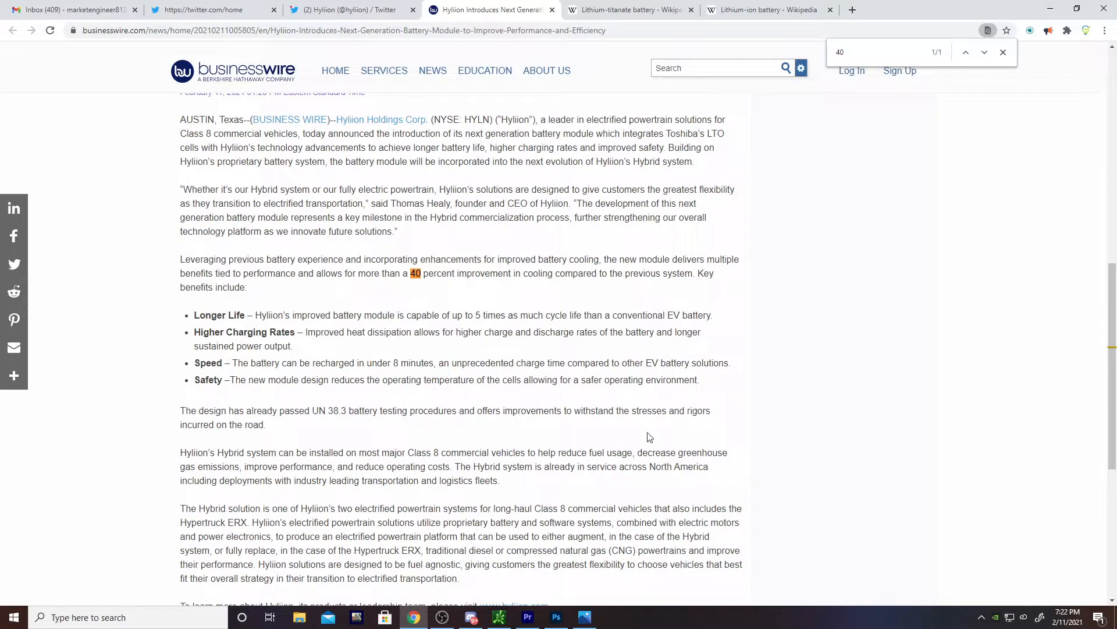
mouse_move(365, 363)
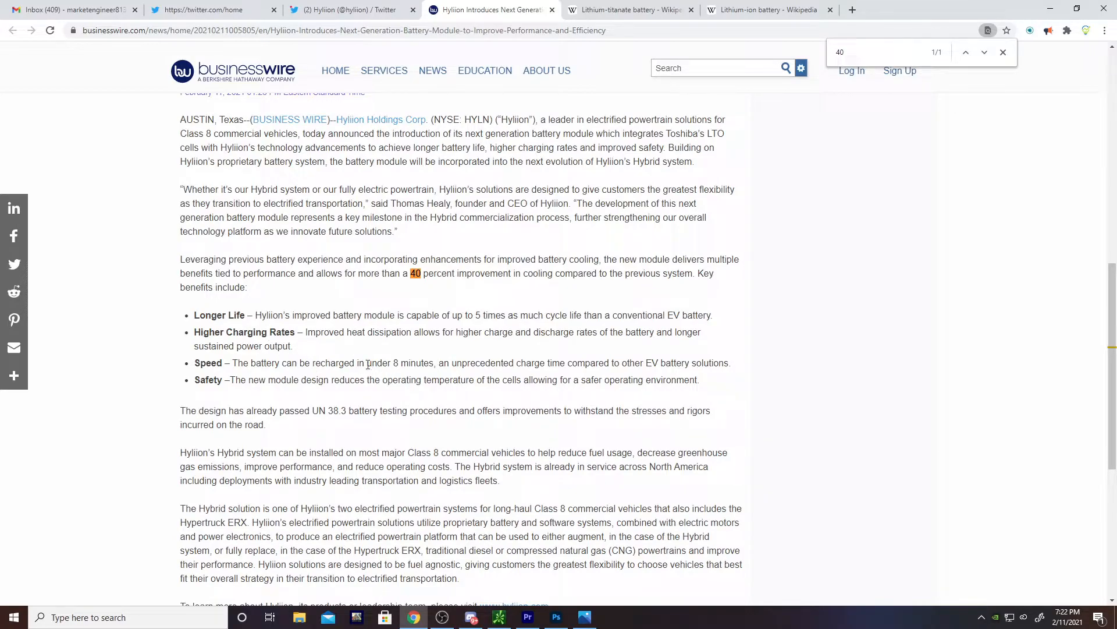
left_click_drag(366, 363, 462, 363)
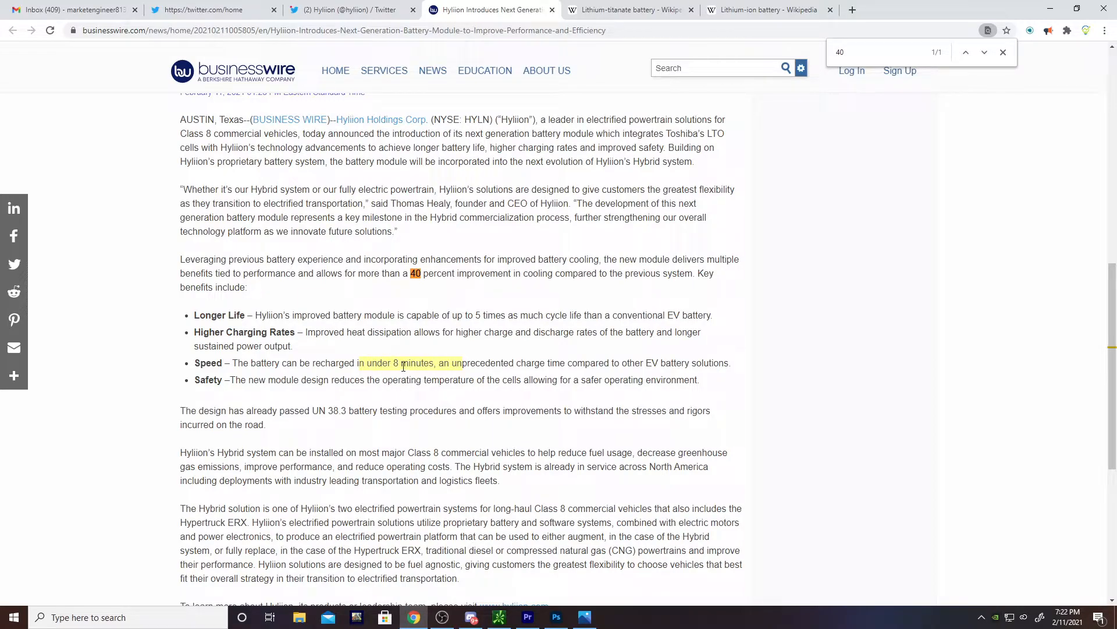
mouse_move(766, 9)
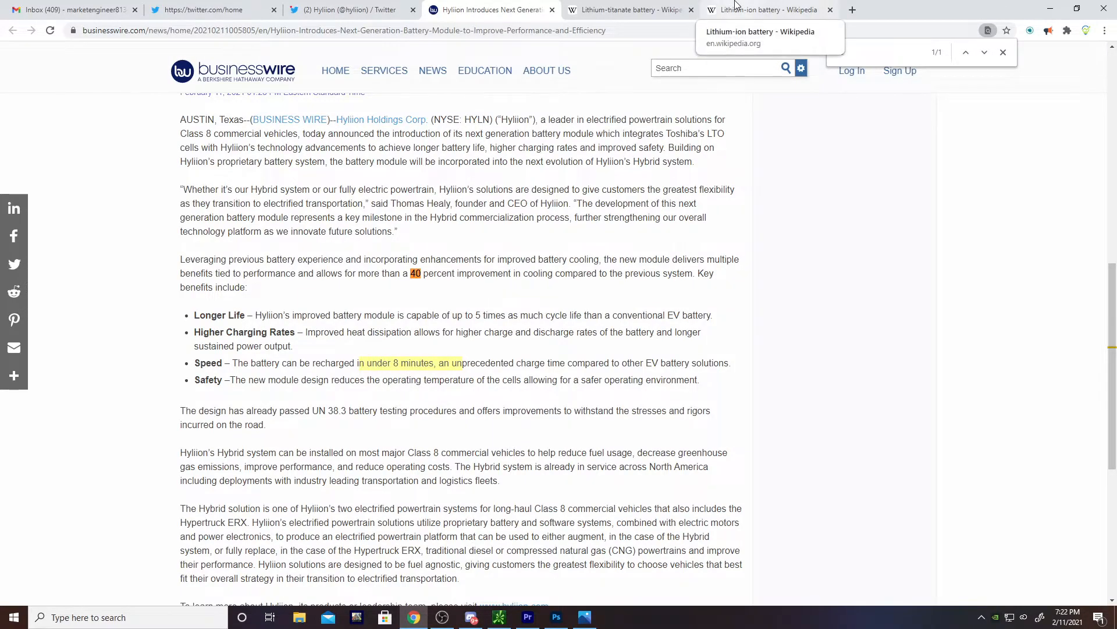
- Glance at the Lithium-ion battery article, then switch back to the Lithium-titanate article
left_click(766, 9)
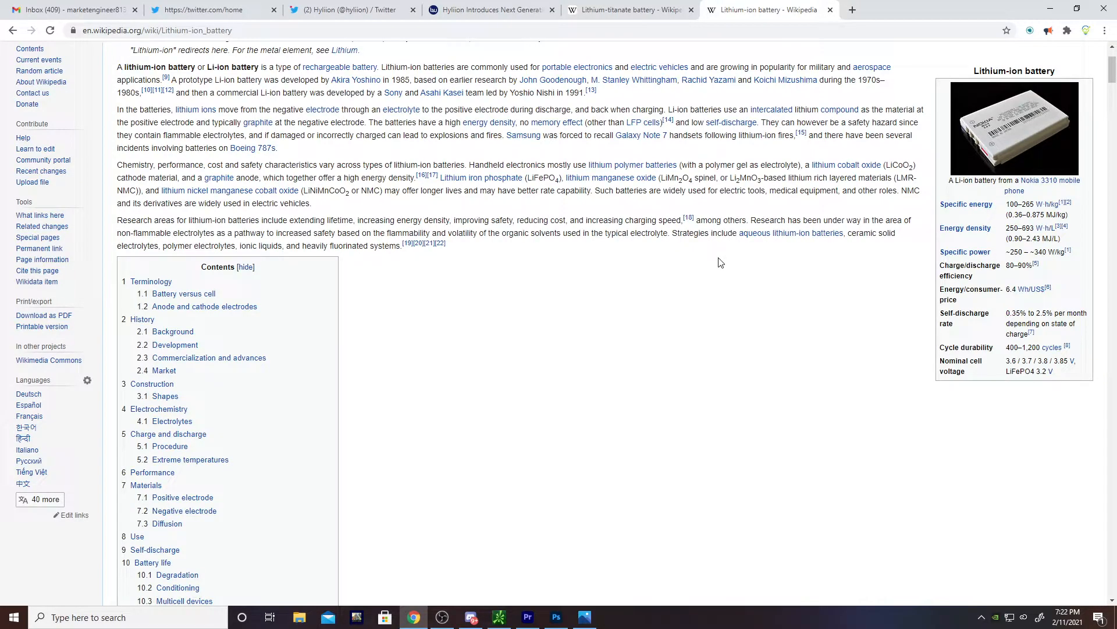
left_click(630, 9)
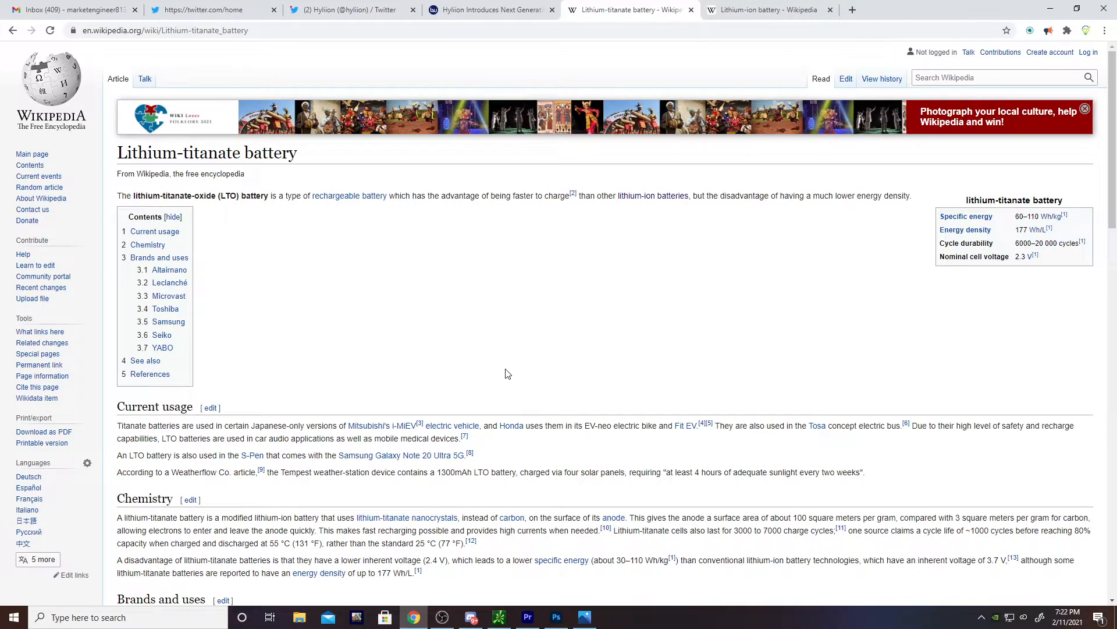
mouse_move(618, 385)
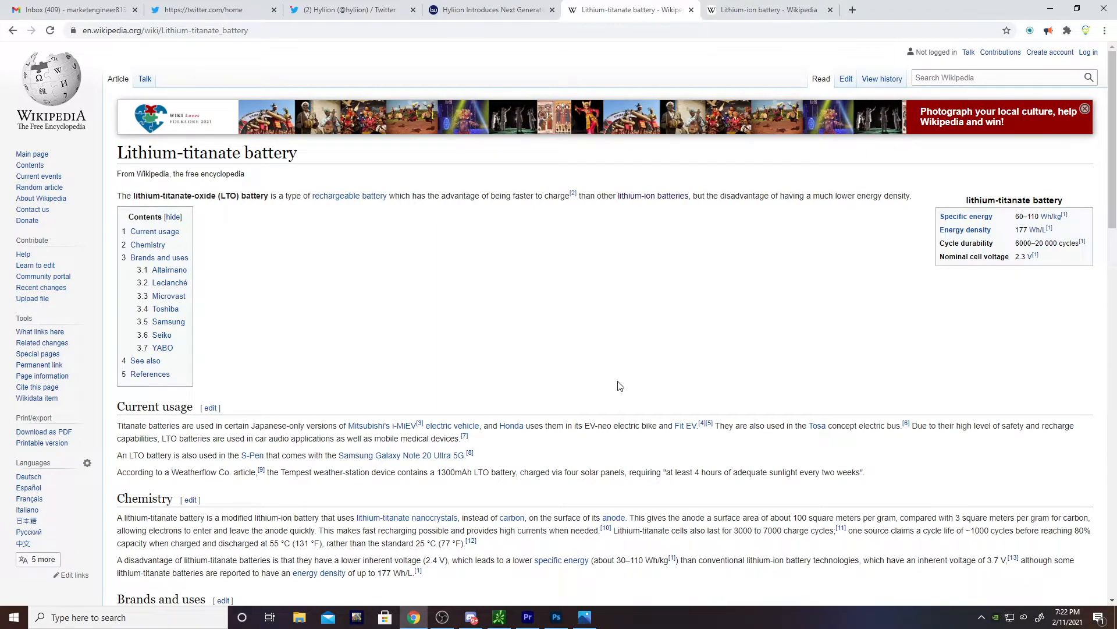
mouse_move(535, 443)
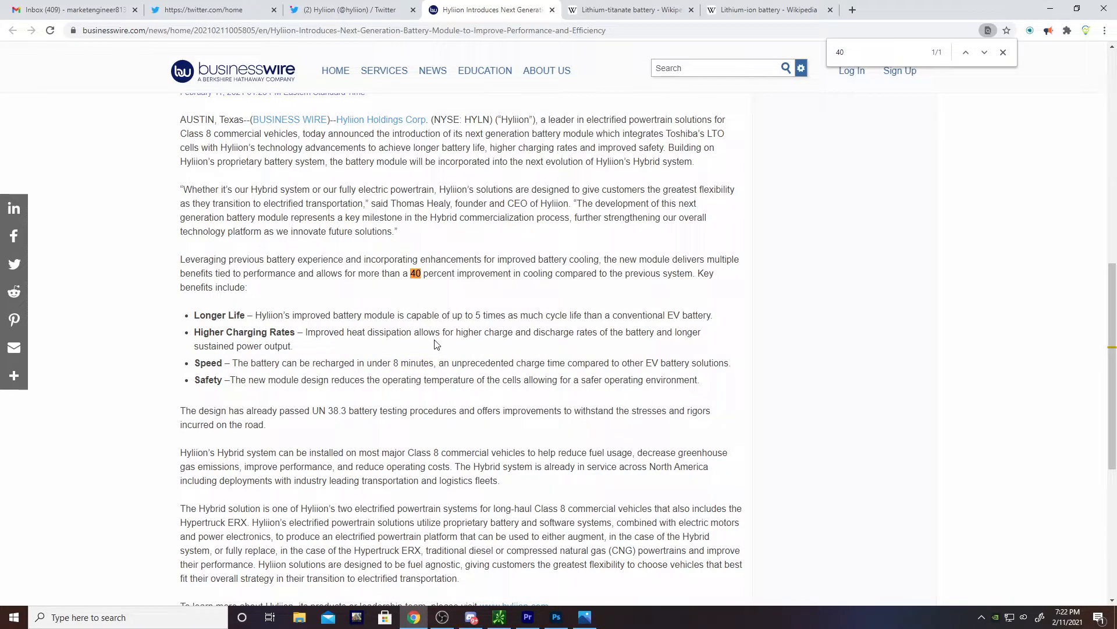
scroll("down", 3)
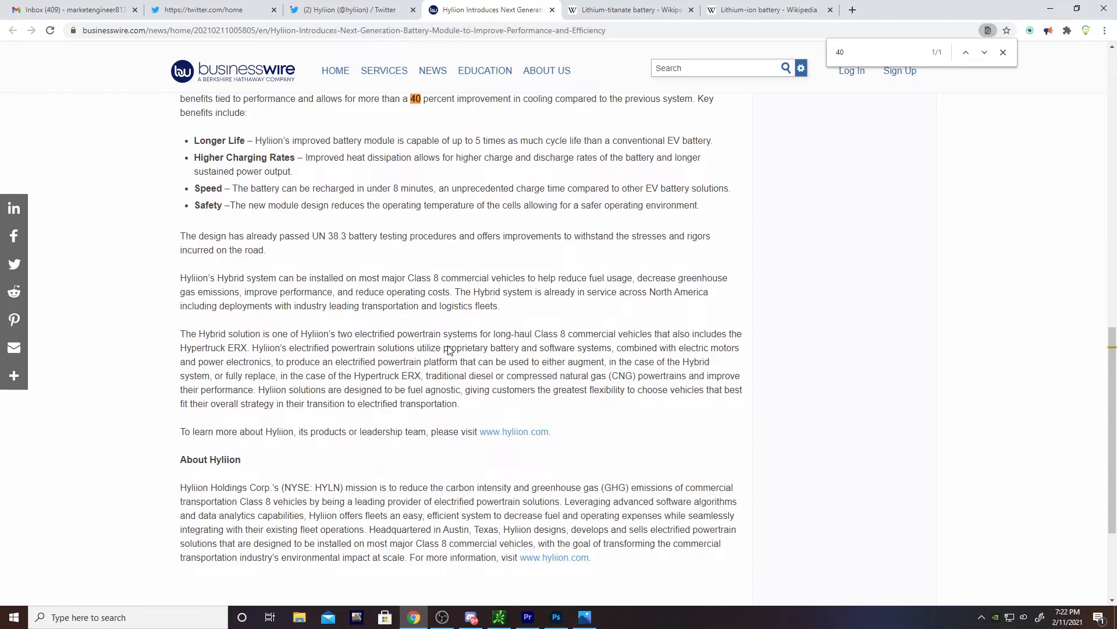
scroll("up", 3)
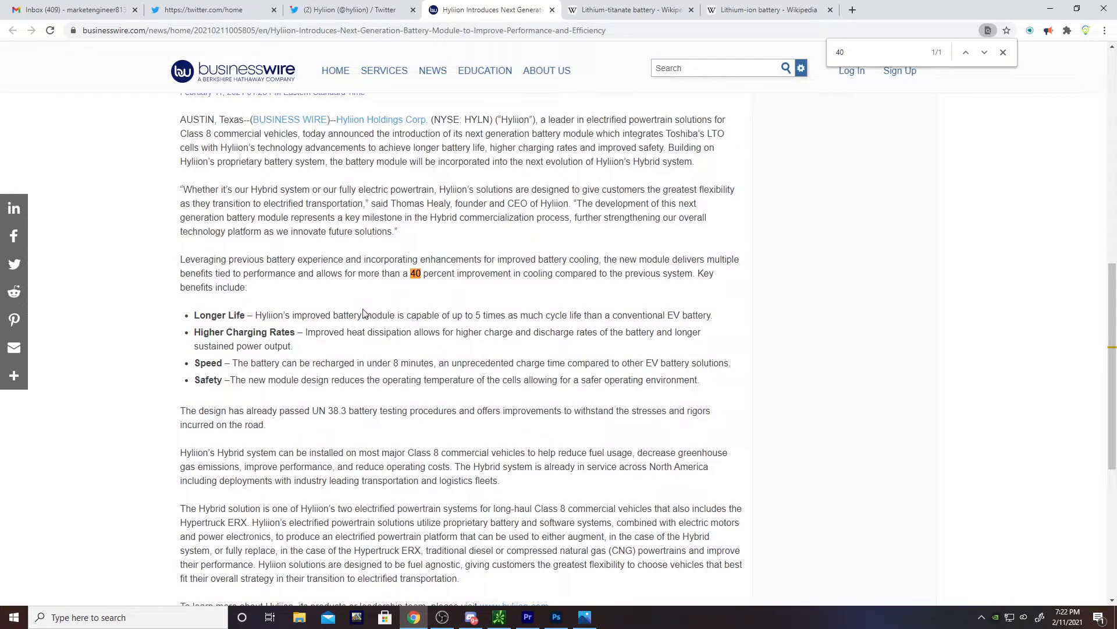
scroll("up", 3)
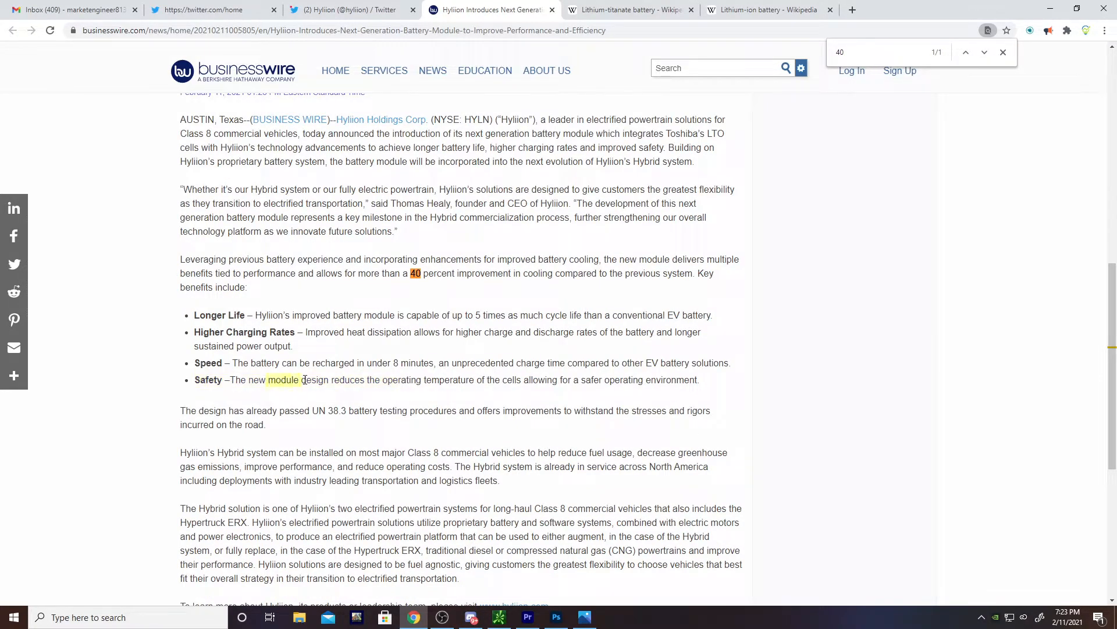
left_click_drag(268, 379, 452, 380)
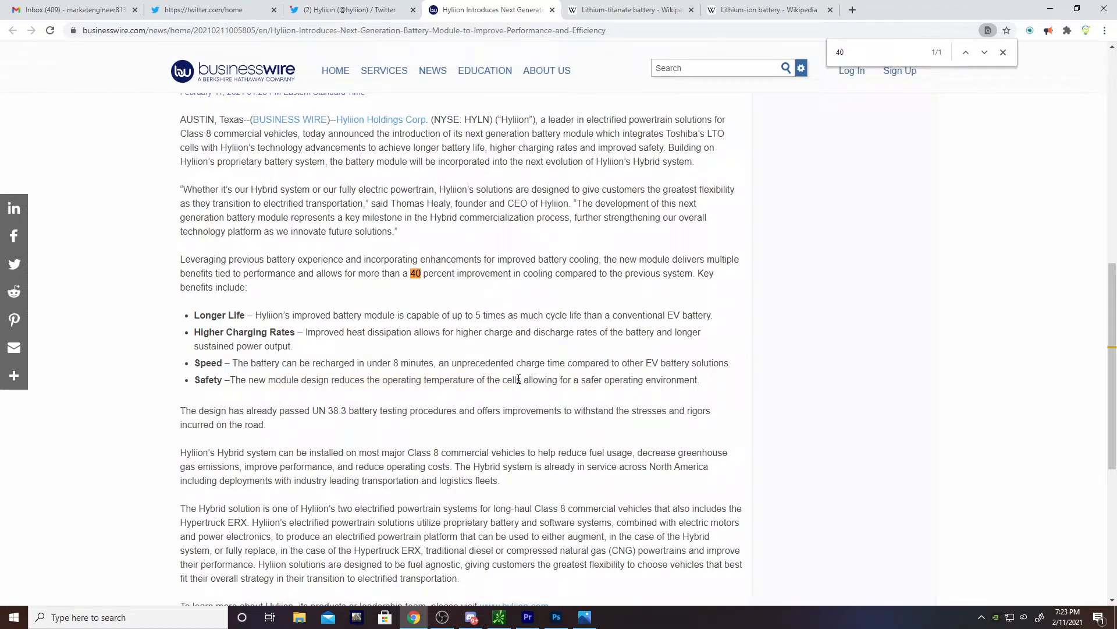
scroll("up", 3)
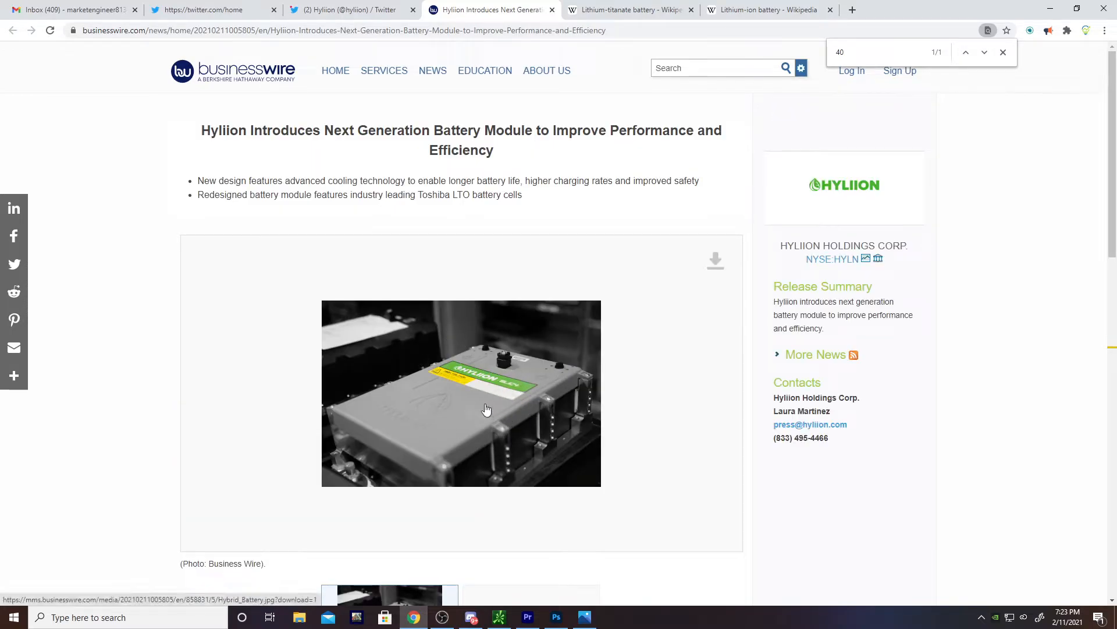
mouse_move(580, 418)
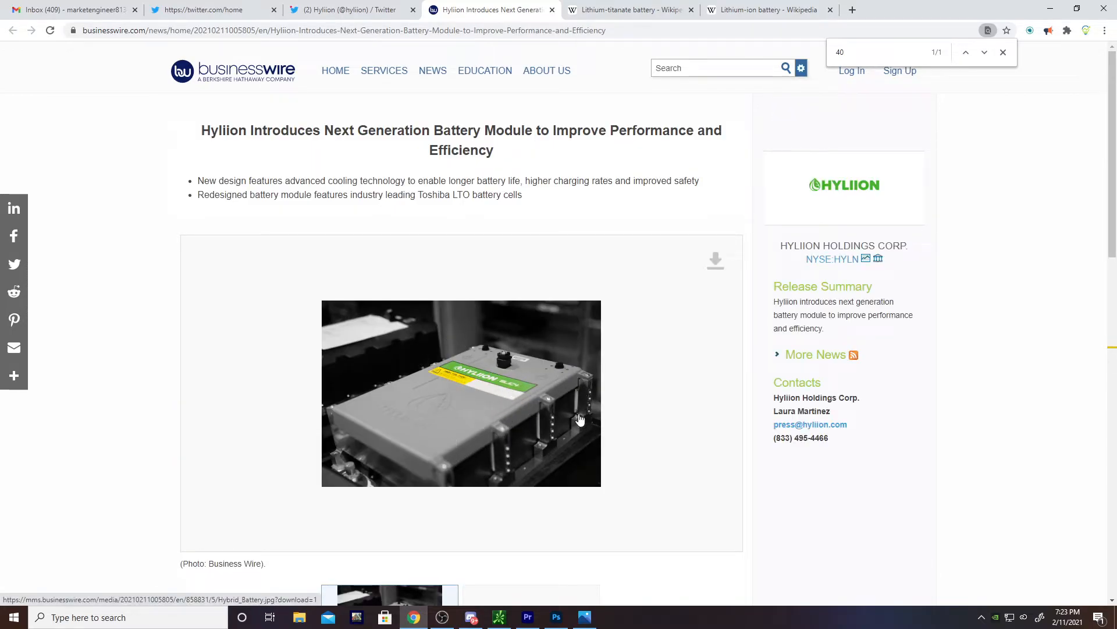
scroll("down", 3)
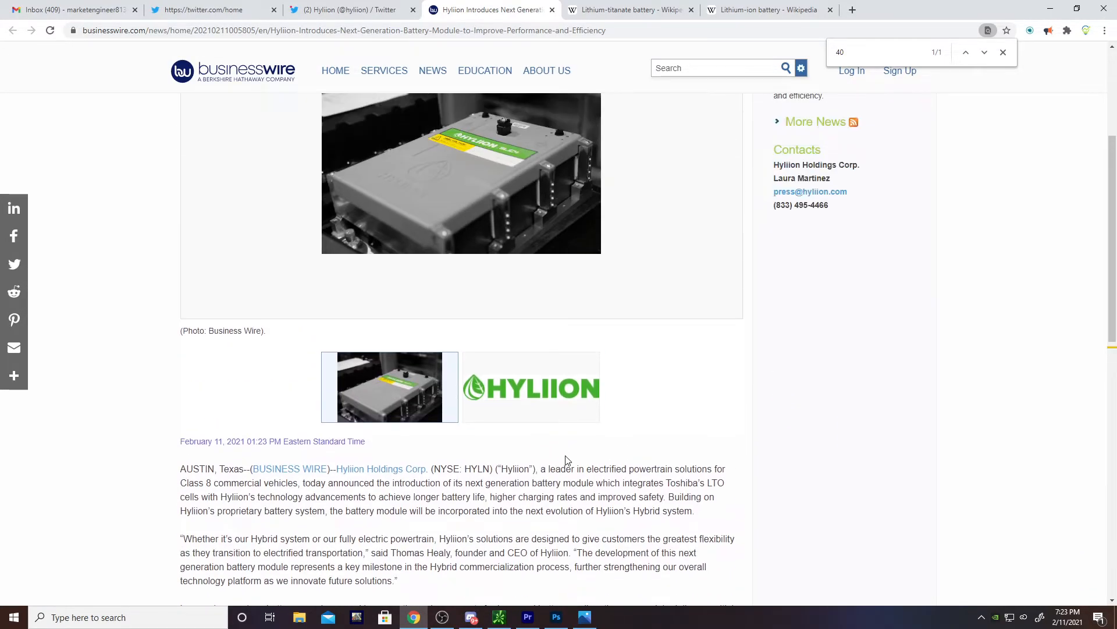
scroll("up", 3)
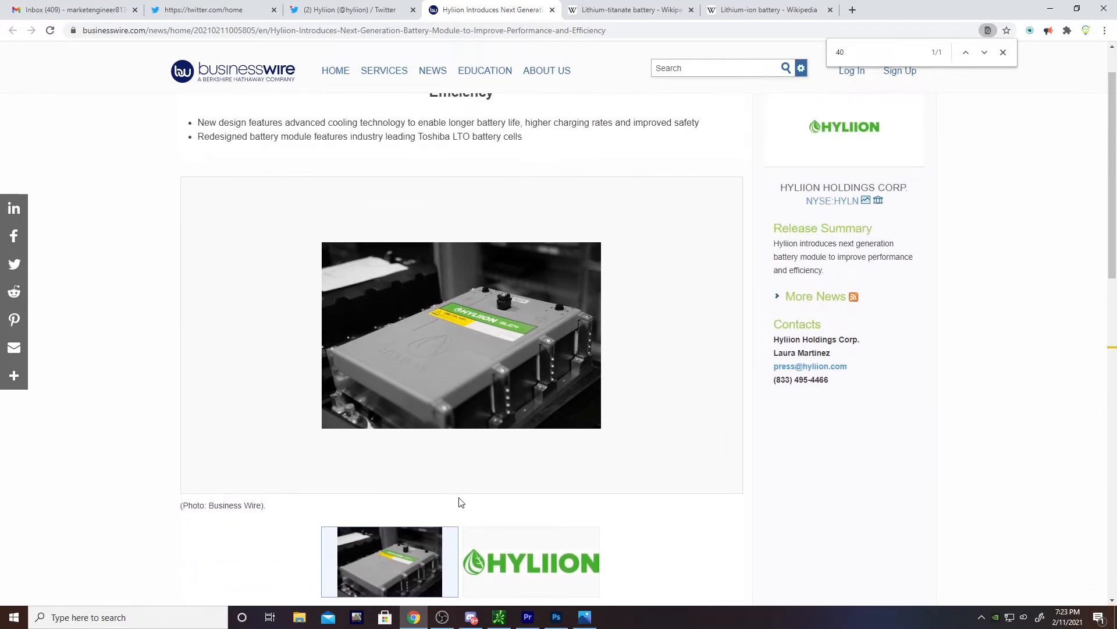
mouse_move(463, 369)
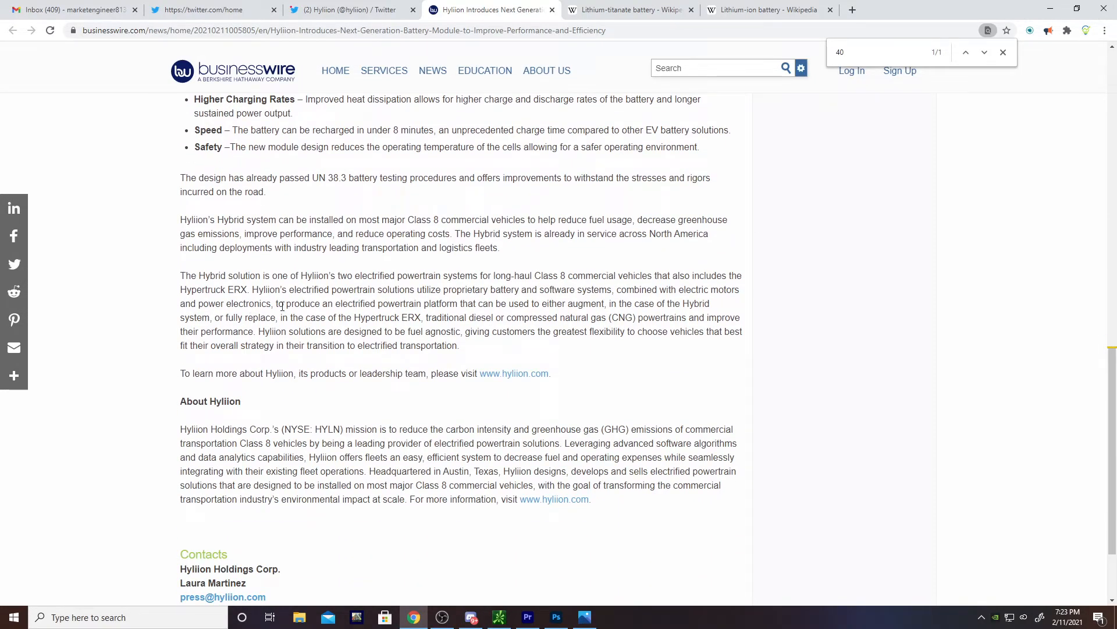
mouse_move(431, 368)
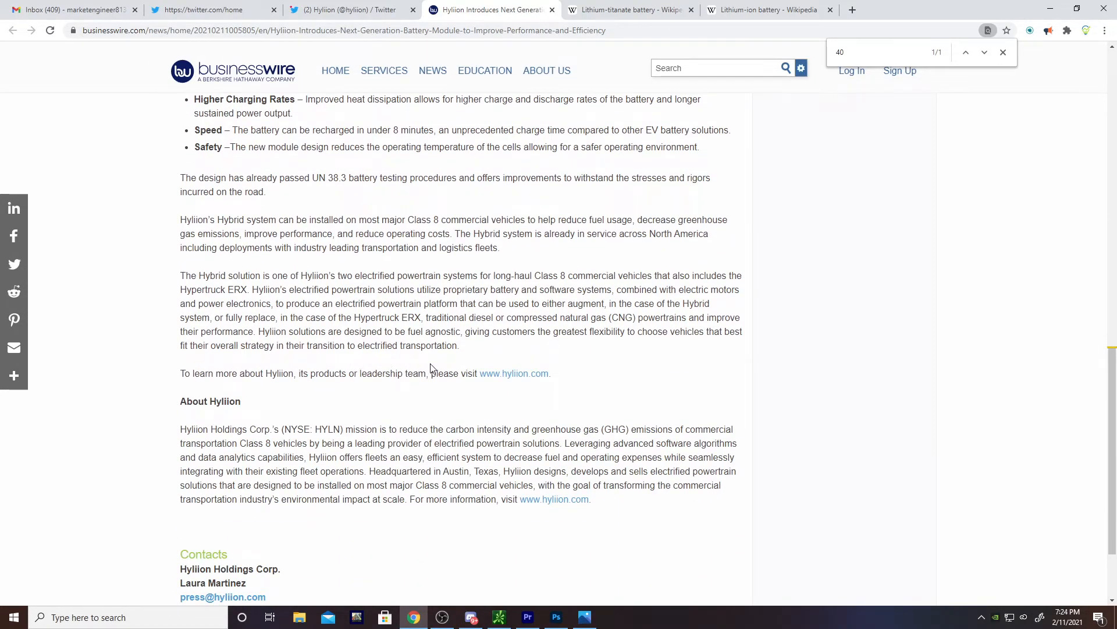
scroll("up", 3)
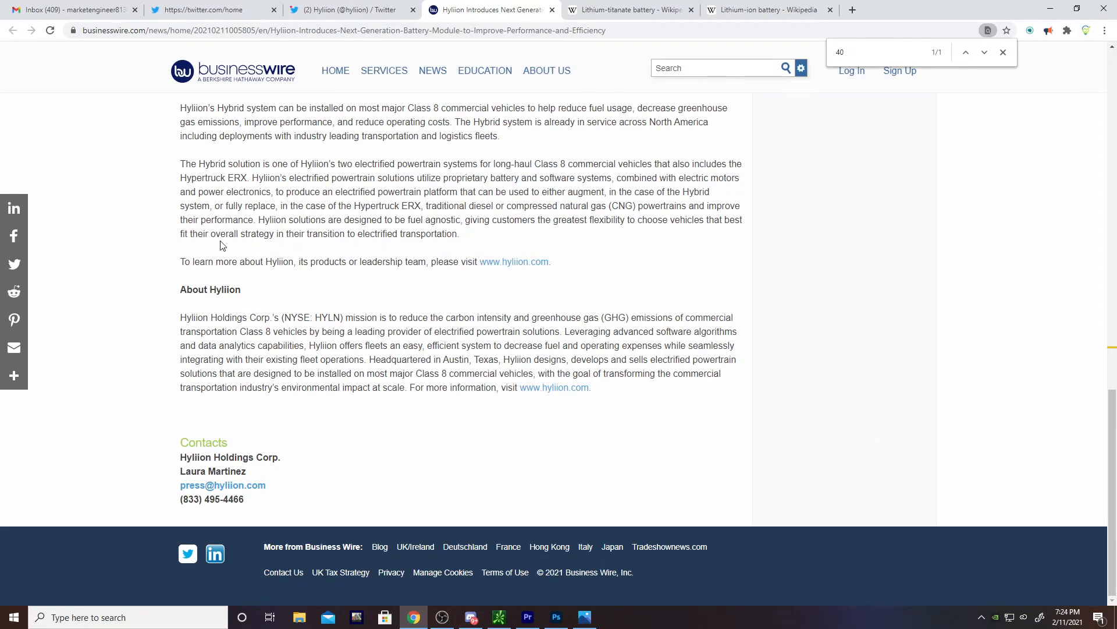
mouse_move(329, 281)
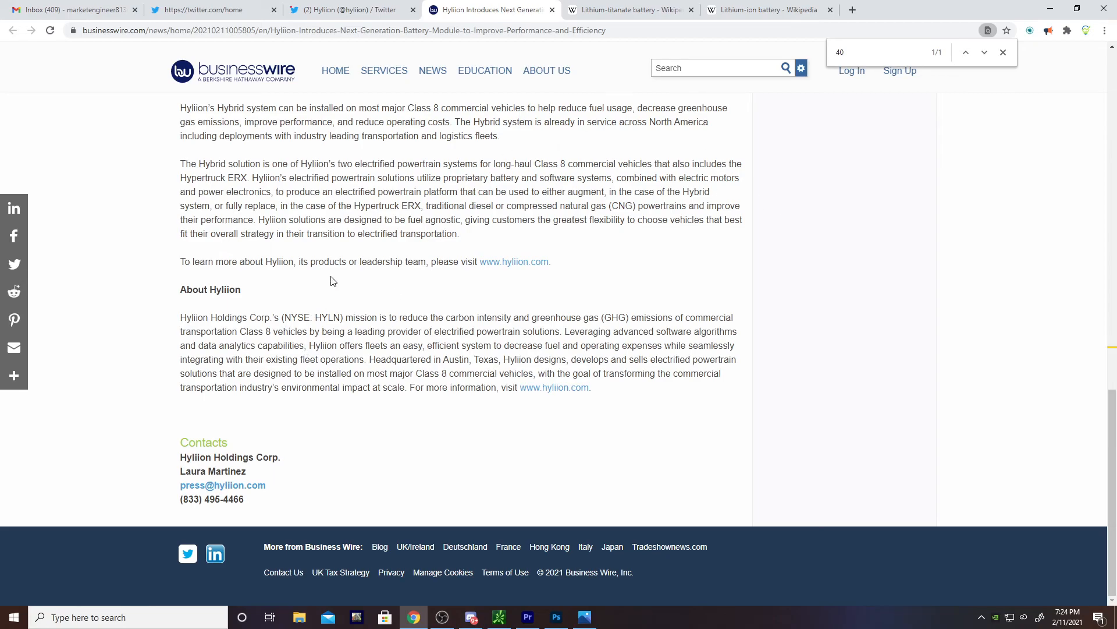